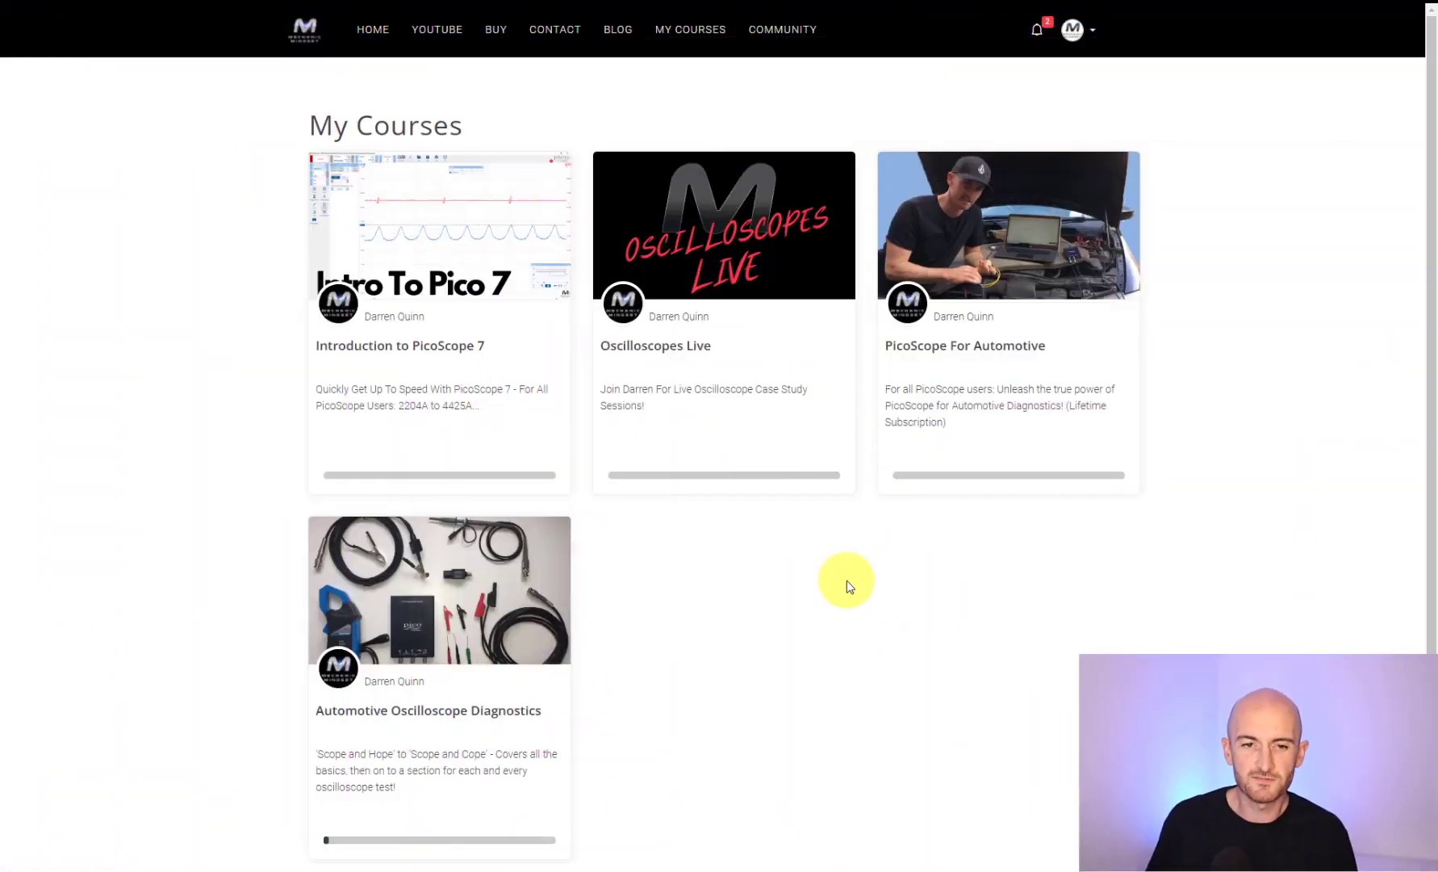
{"action": "mouse_move", "coordinate": [720, 509]}
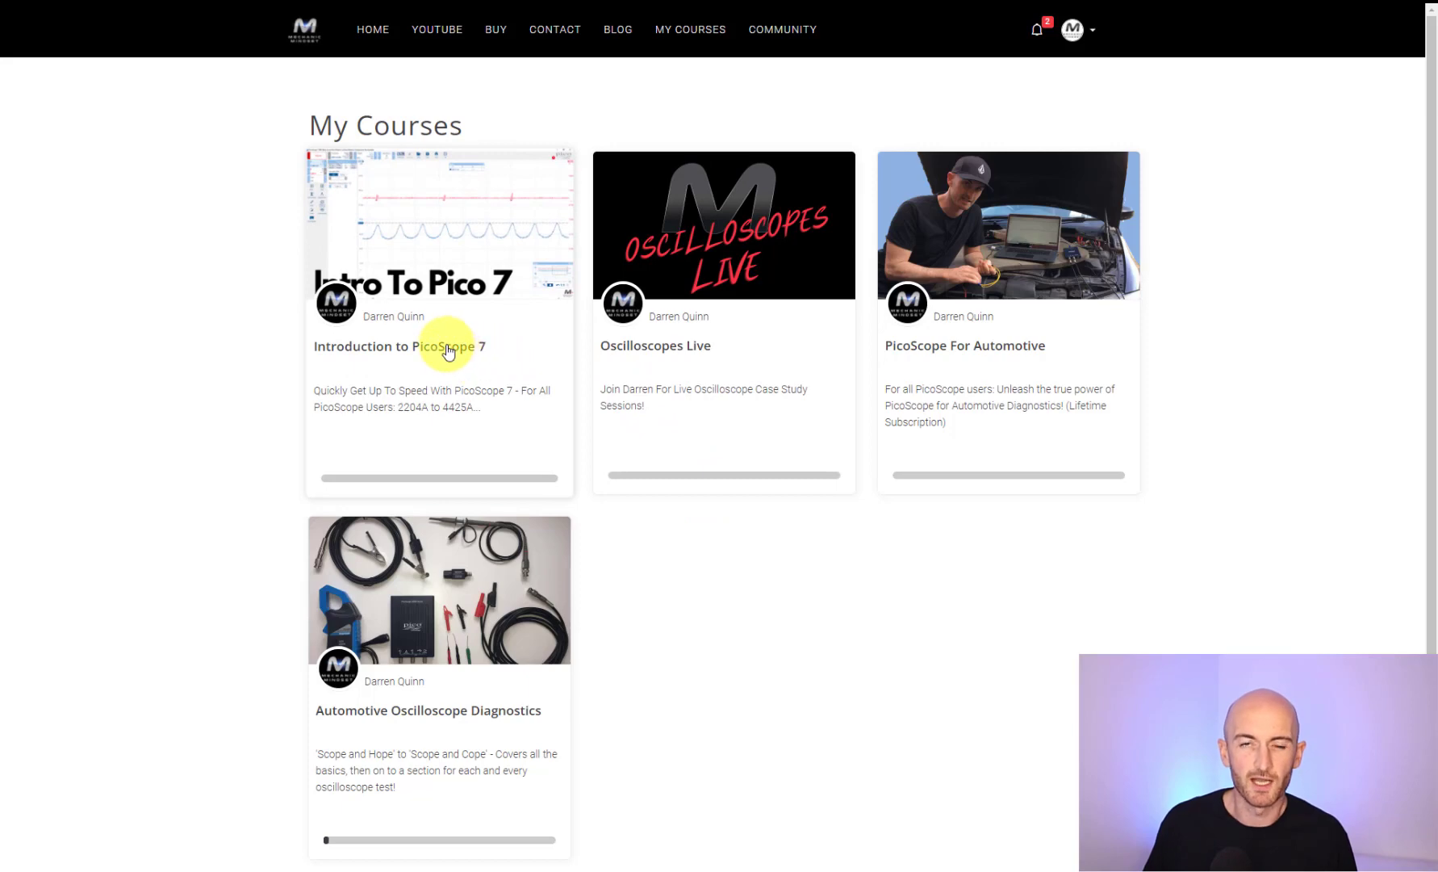
Resume the Pico 7 Reference Waveforms lesson, skip ahead and set the caption language
{"action": "left_click", "coordinate": [448, 349]}
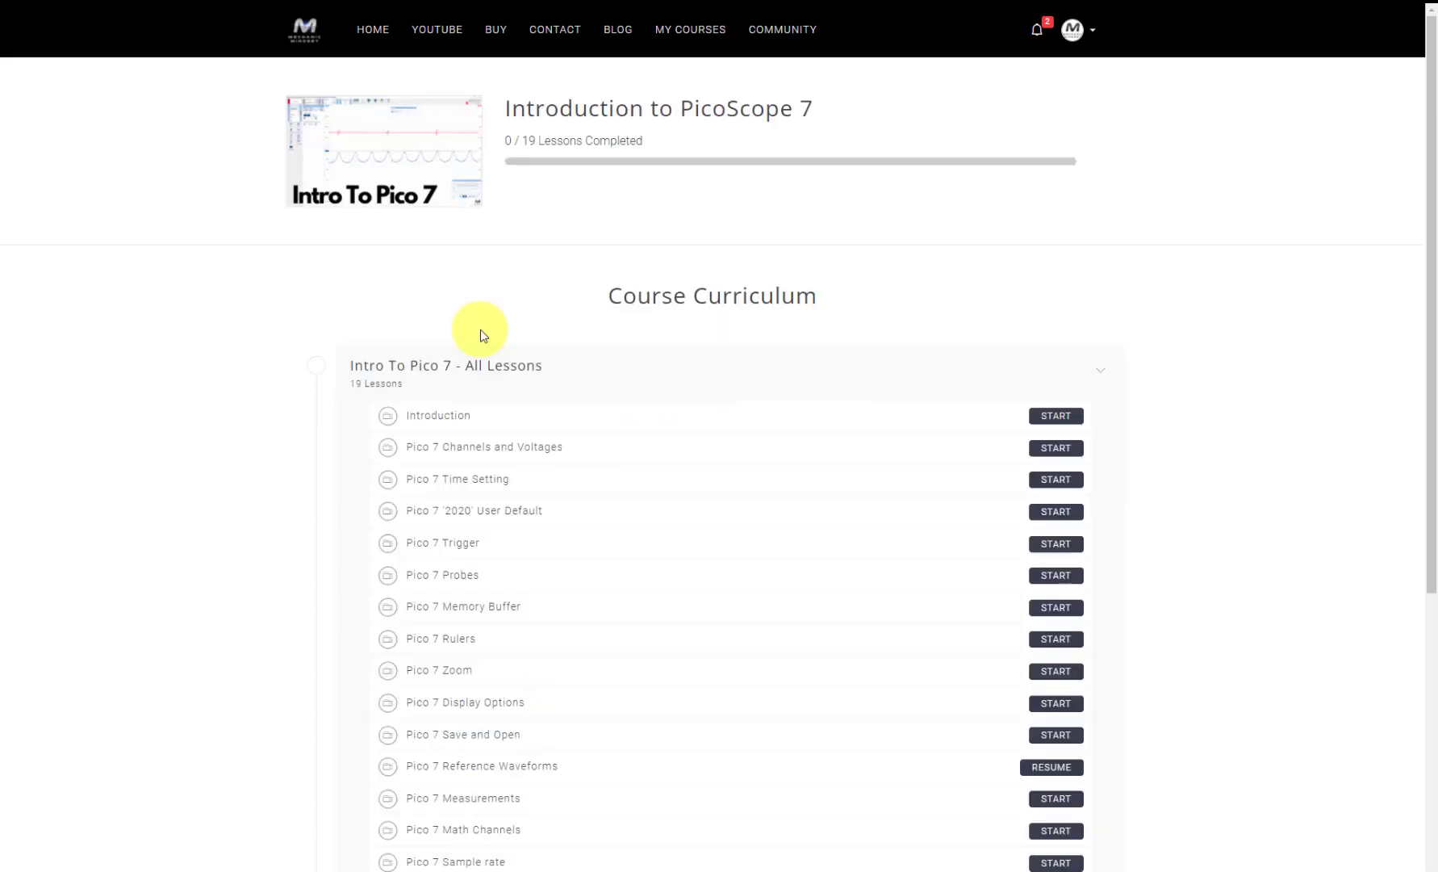
{"action": "scroll", "scroll_direction": "down", "scroll_amount": 3}
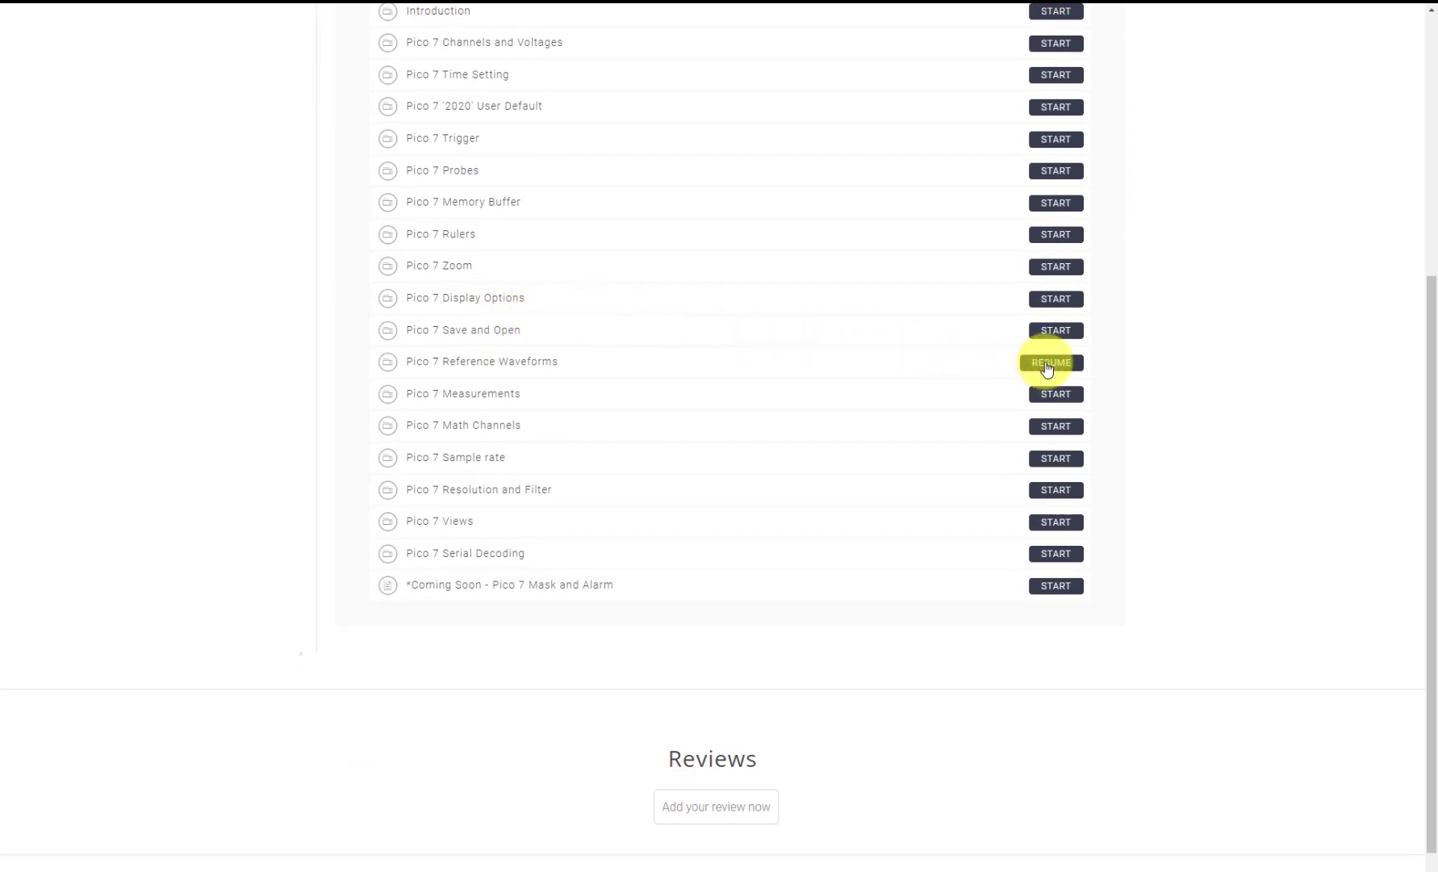
{"action": "left_click", "coordinate": [1050, 362]}
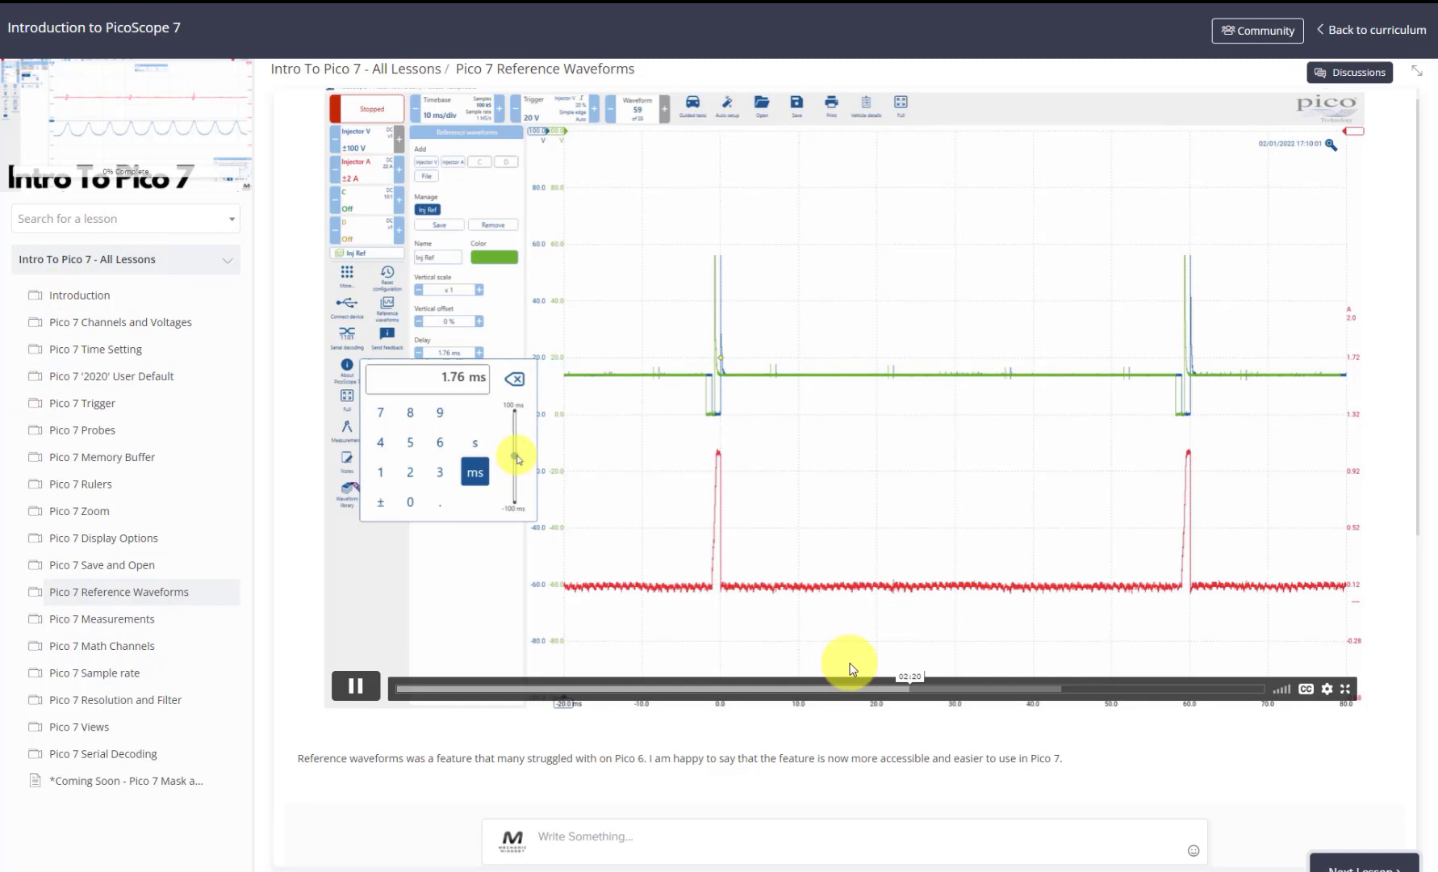
{"action": "left_click", "coordinate": [1305, 689]}
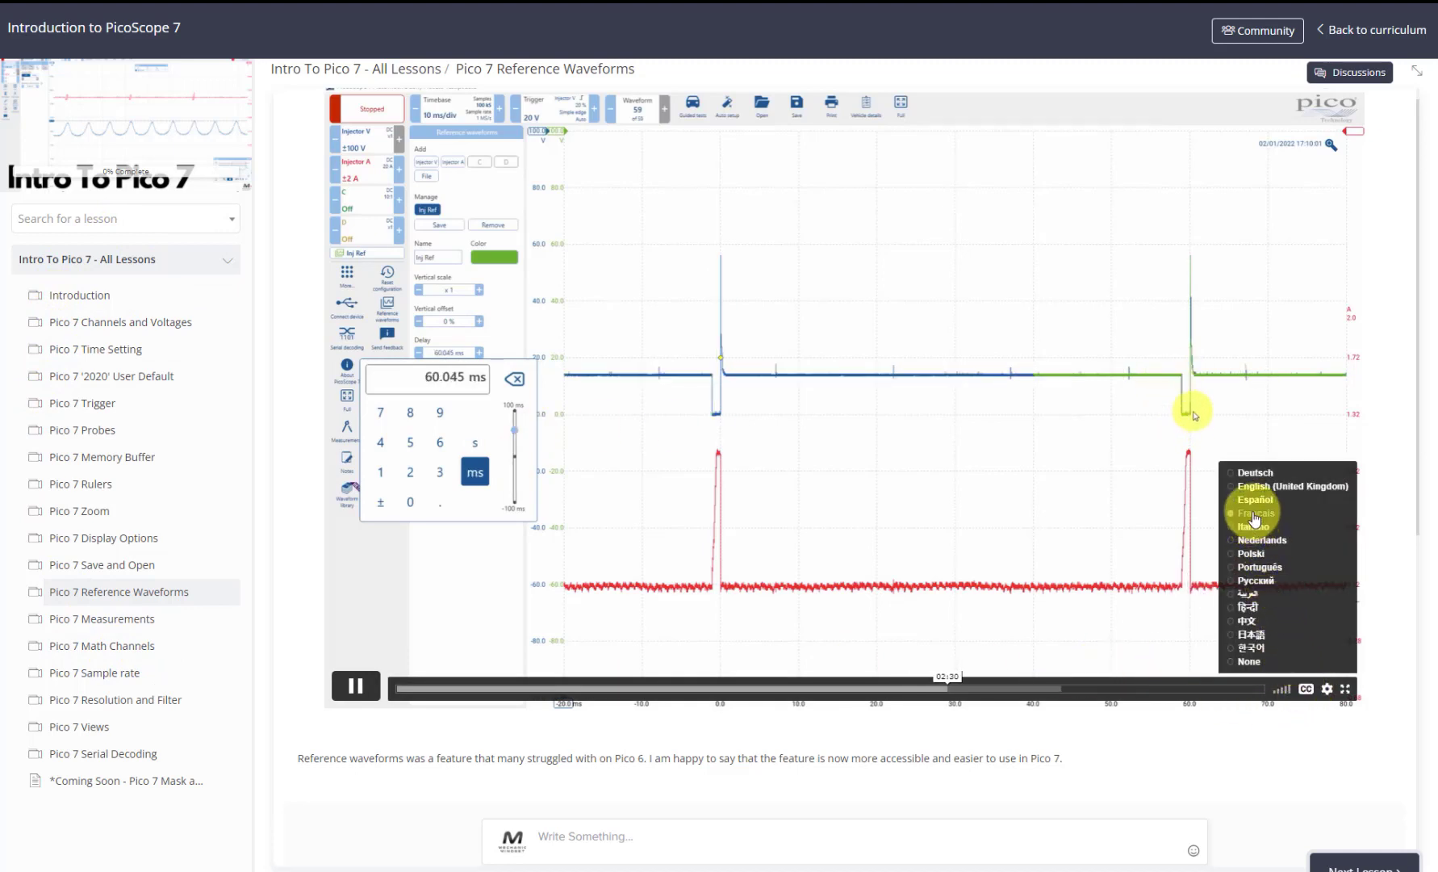
{"action": "left_click", "coordinate": [1255, 512]}
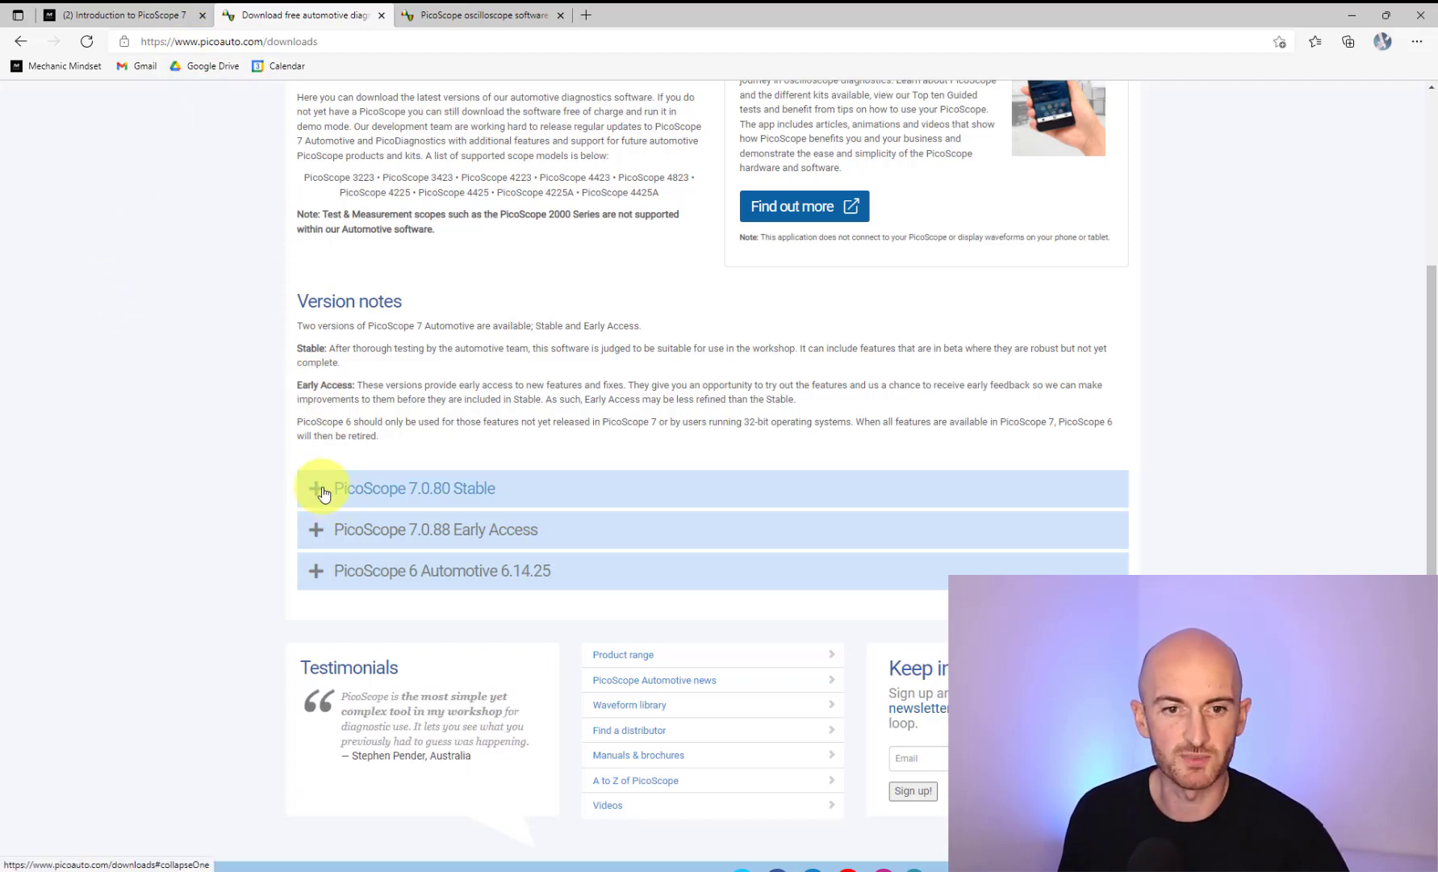
{"action": "mouse_move", "coordinate": [310, 531]}
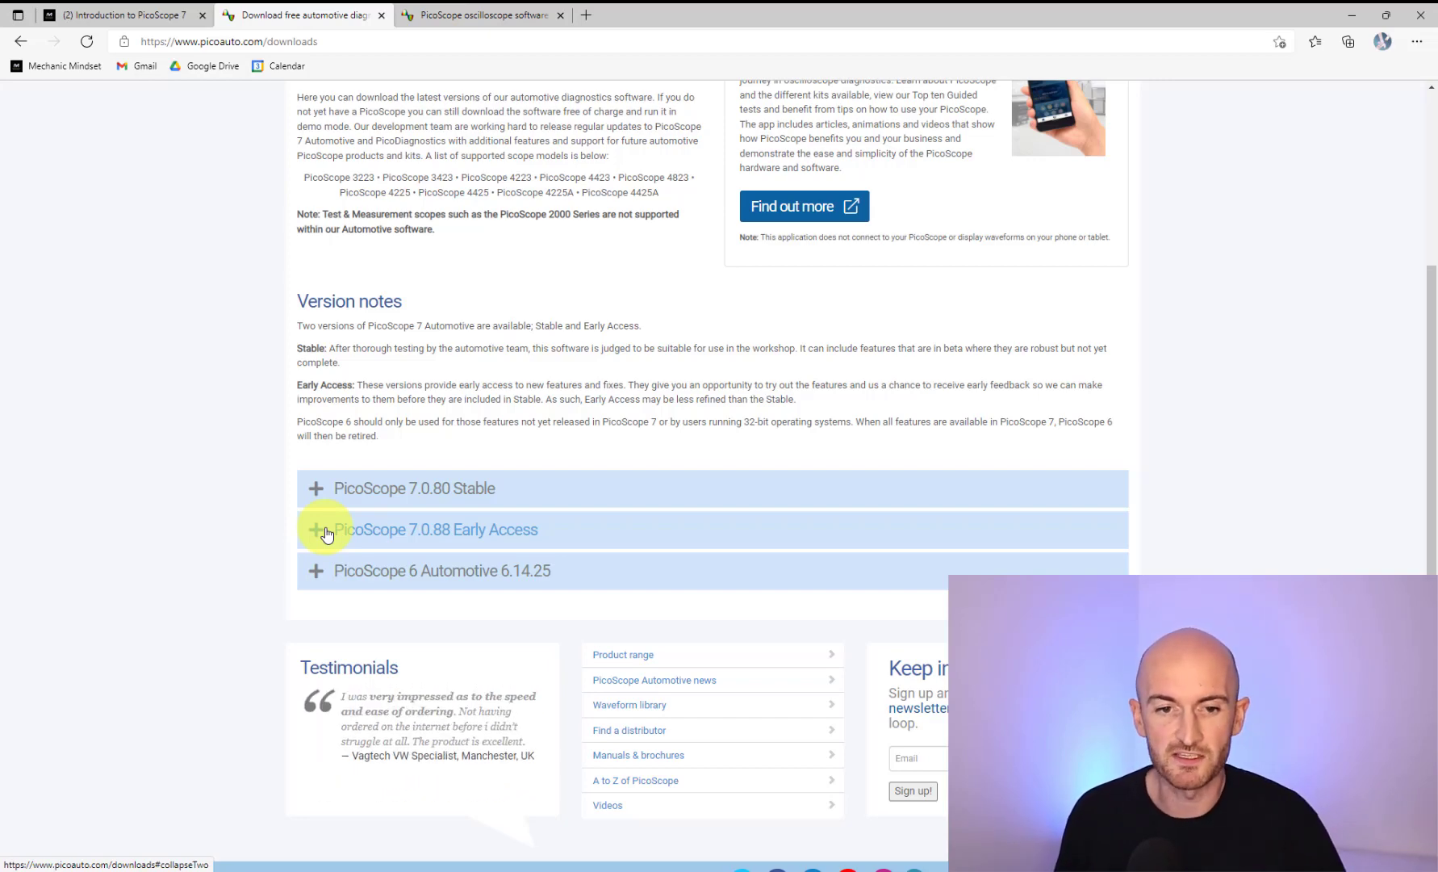
Go to the Pico Technology downloads tab and reach the 7.0.88 Early Access Windows download
{"action": "left_click", "coordinate": [484, 15]}
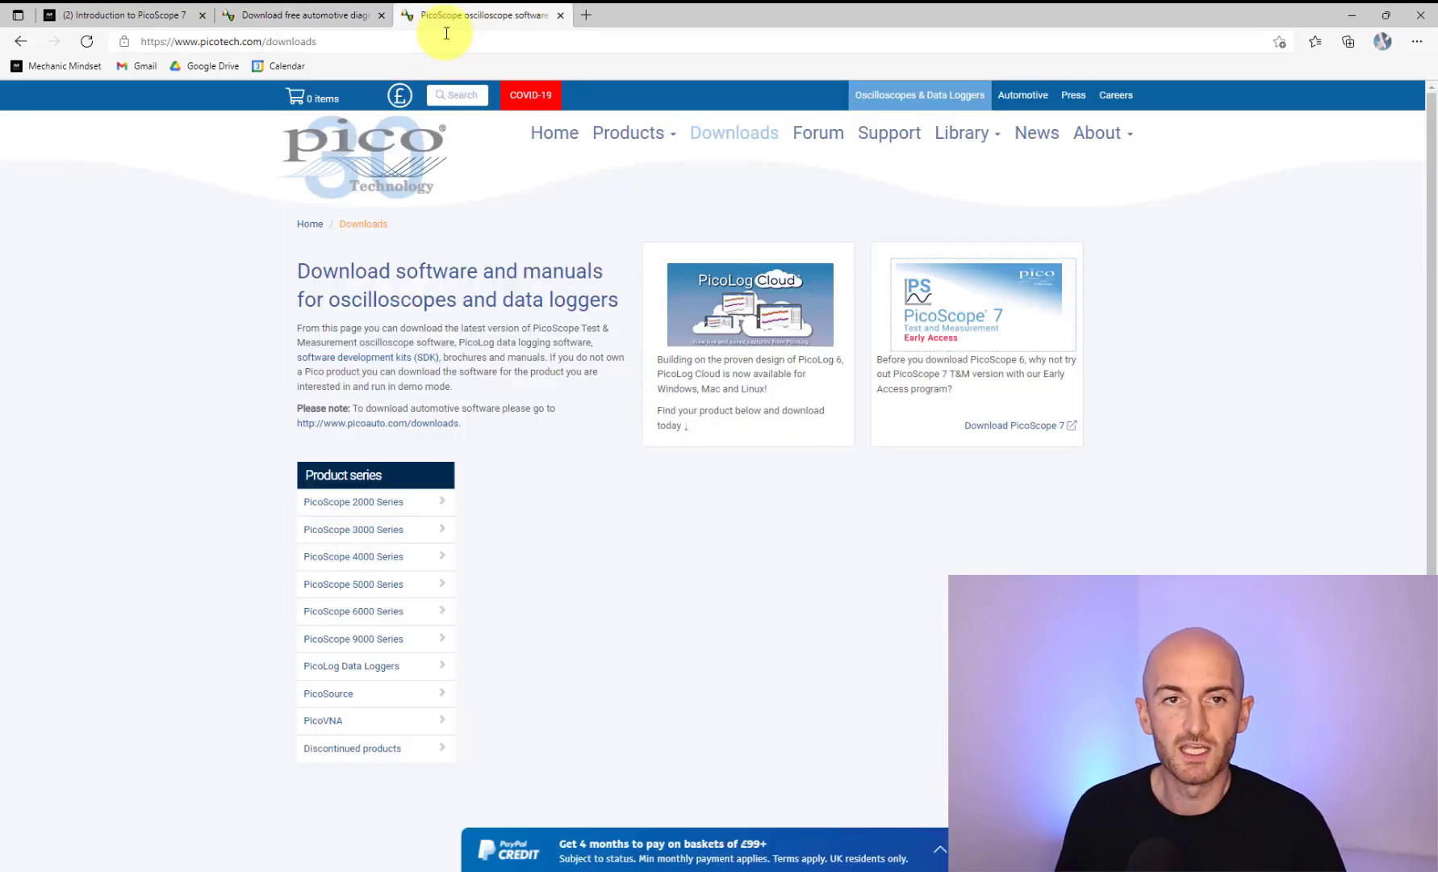
{"action": "mouse_move", "coordinate": [236, 222]}
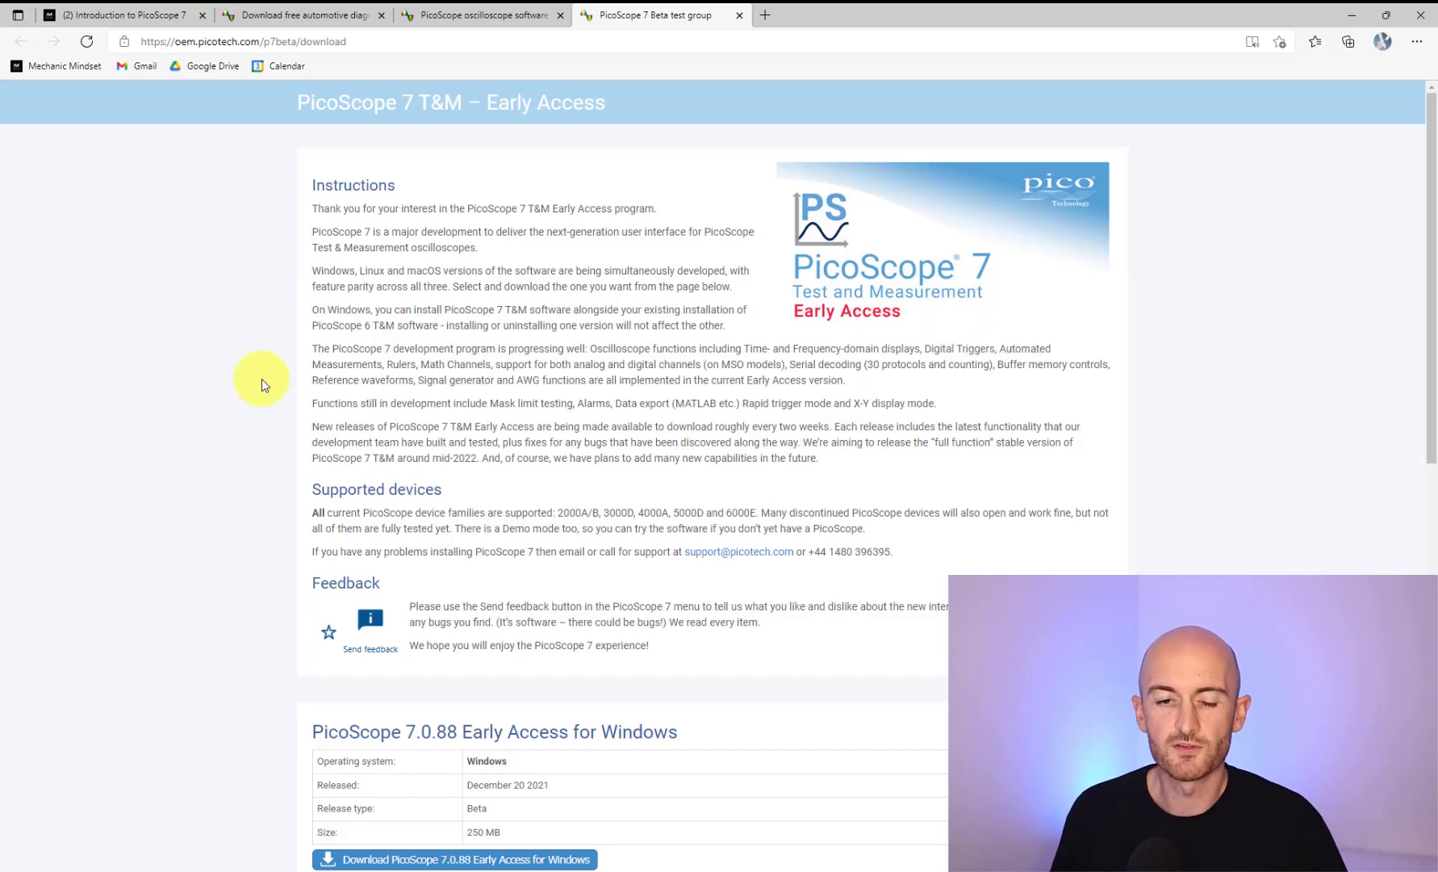
{"action": "scroll", "scroll_direction": "down", "scroll_amount": 3}
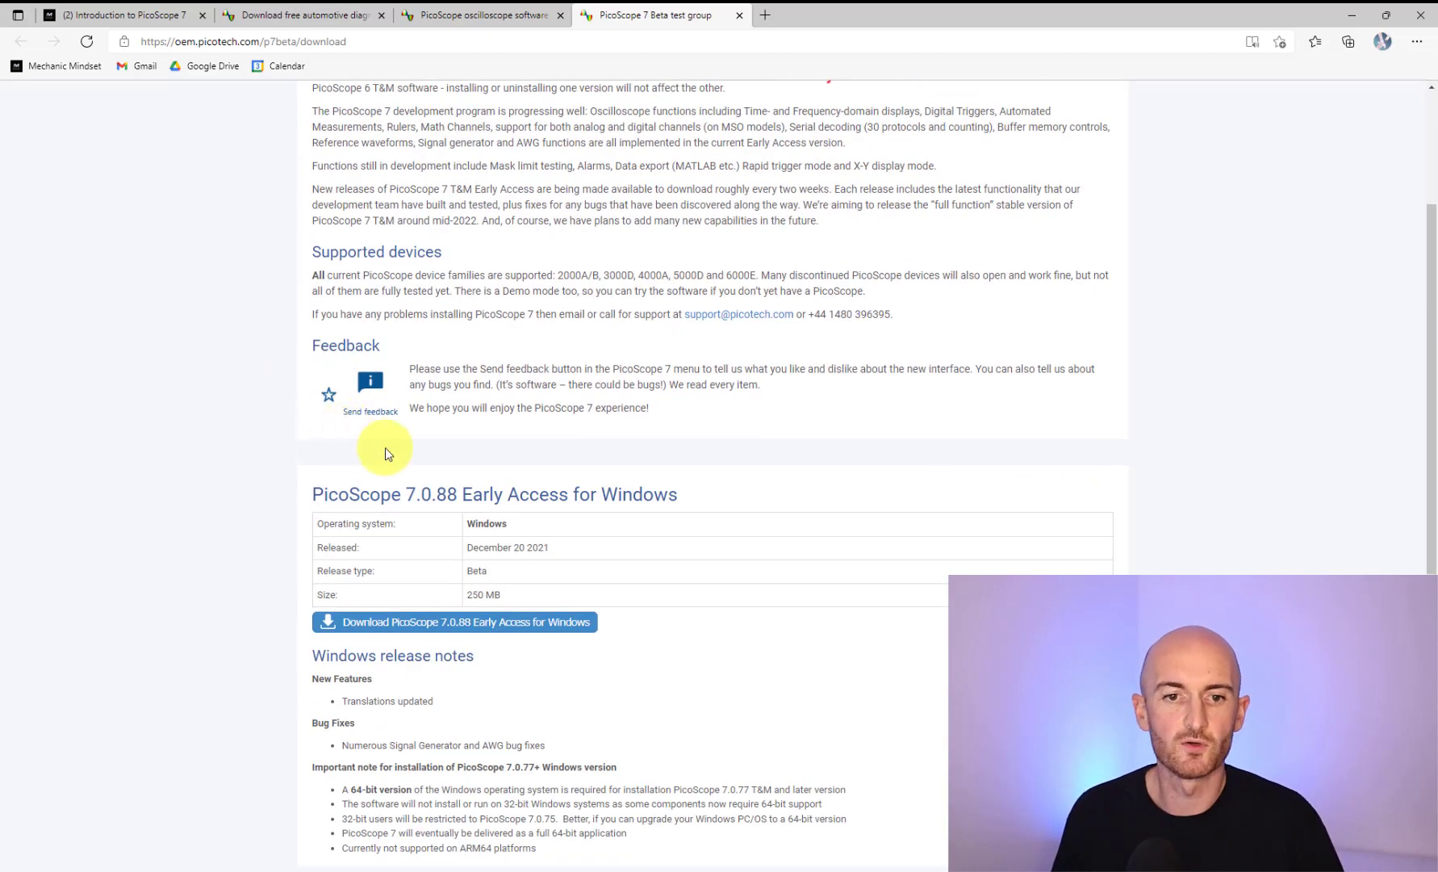
{"action": "double_click", "coordinate": [488, 494]}
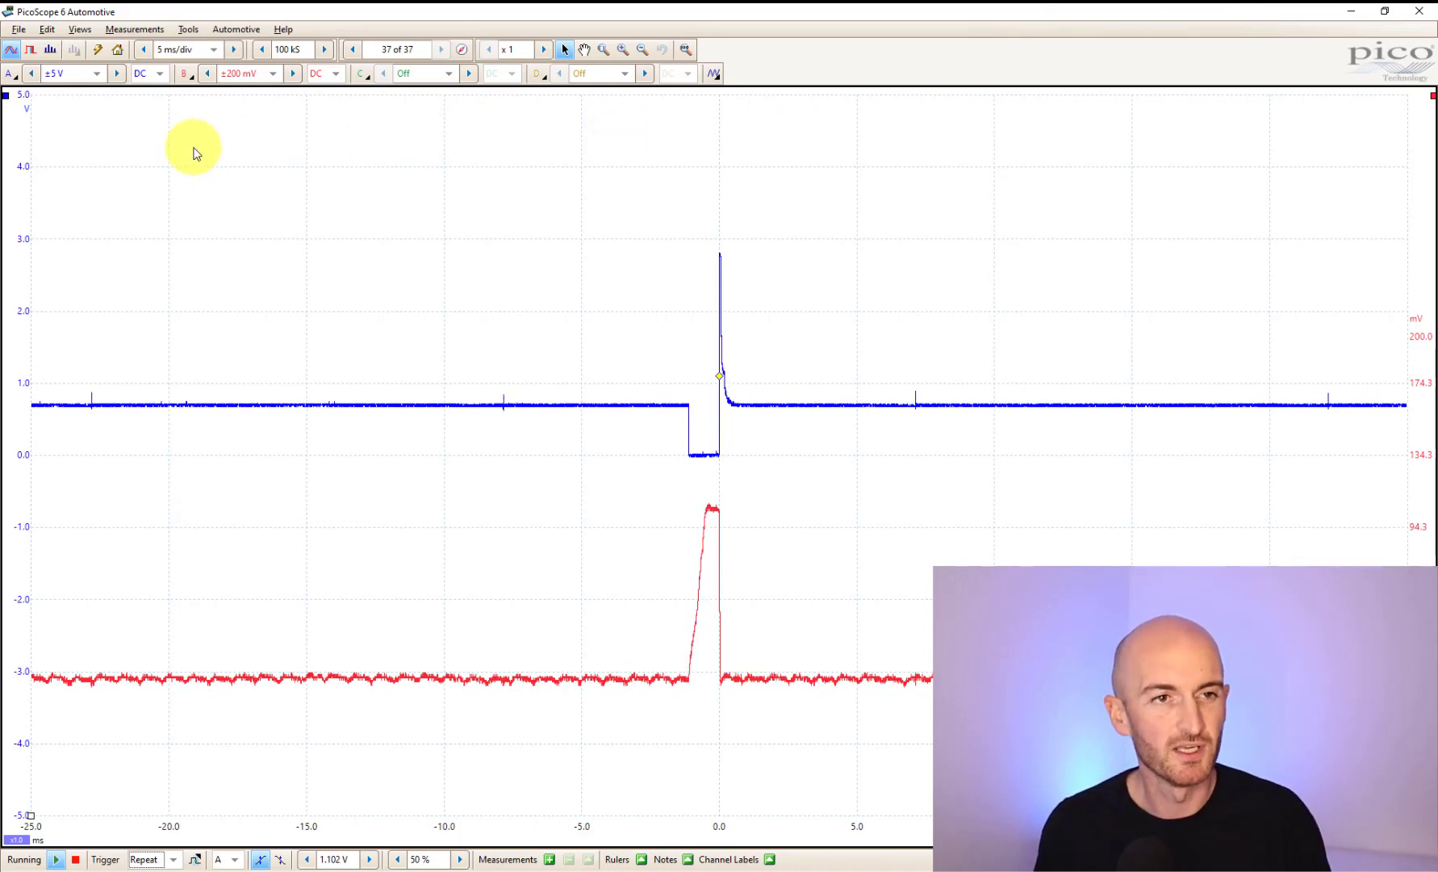
Bring up PicoScope 6 Automotive's two-channel capture and browse its Tools menu
{"action": "left_click", "coordinate": [185, 29]}
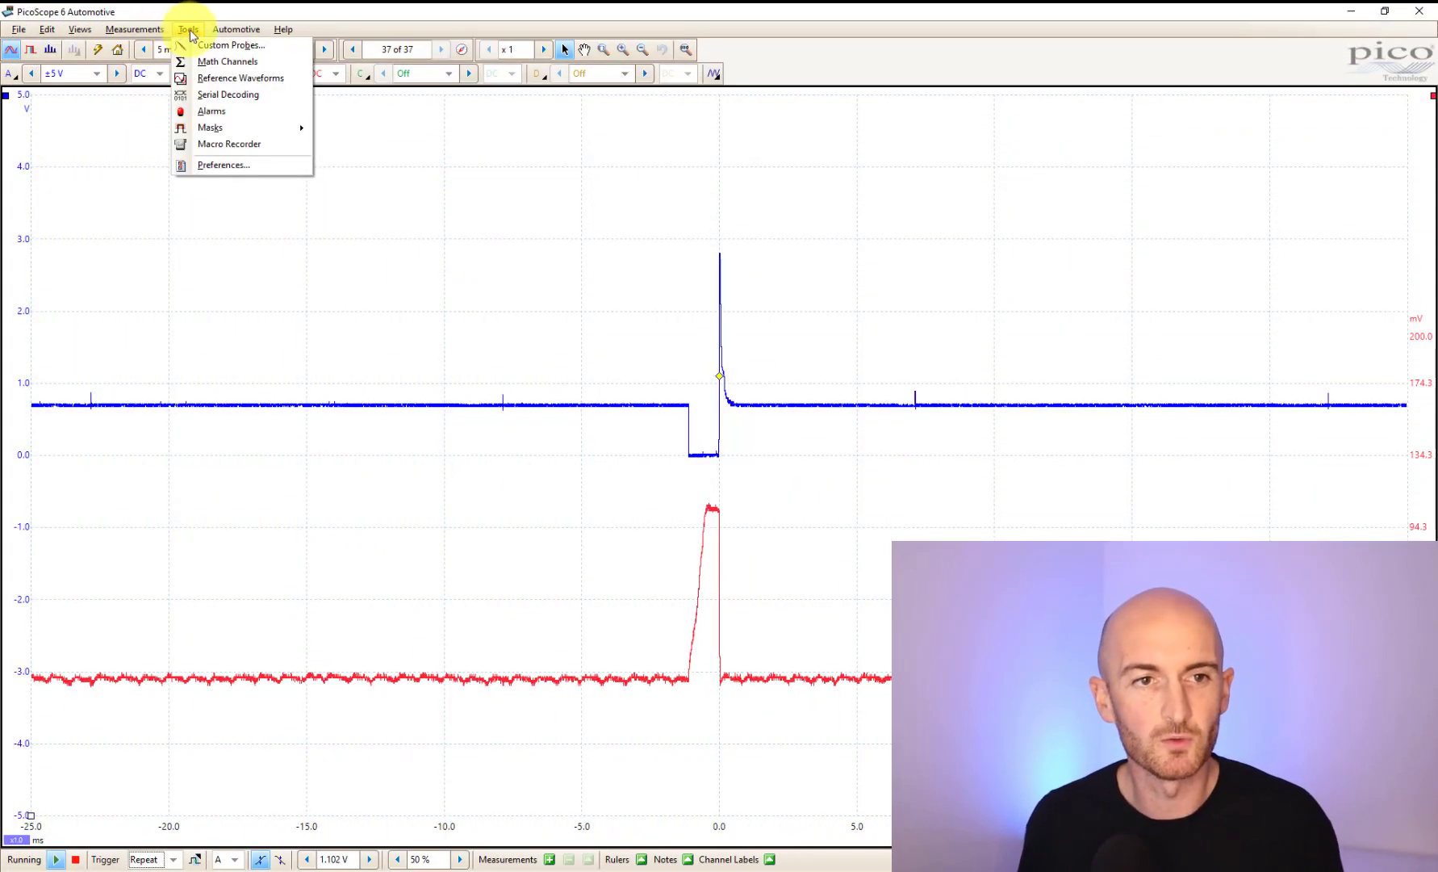
{"action": "mouse_move", "coordinate": [228, 62]}
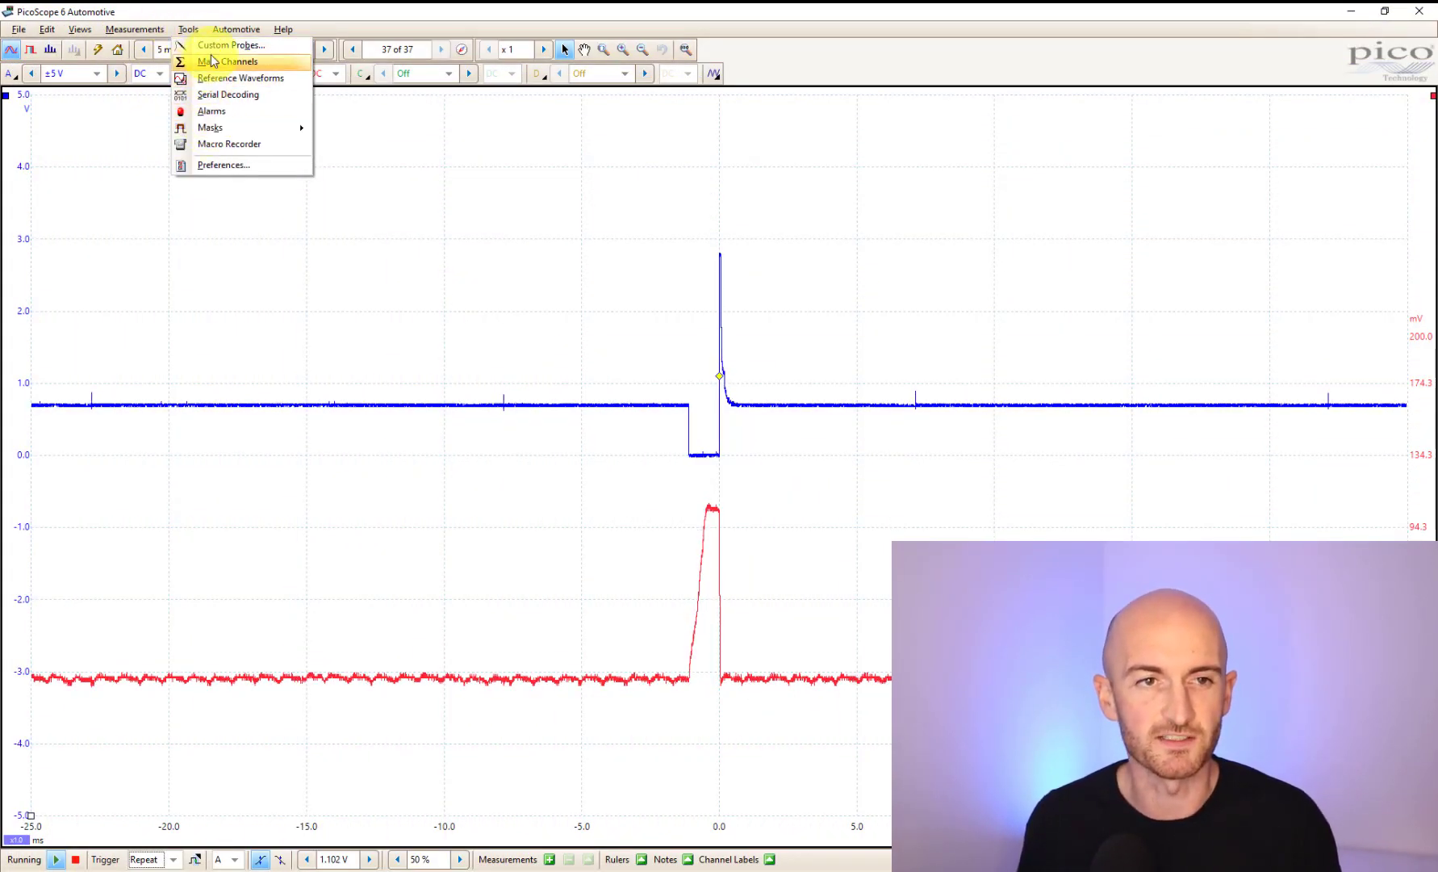
{"action": "mouse_move", "coordinate": [229, 94]}
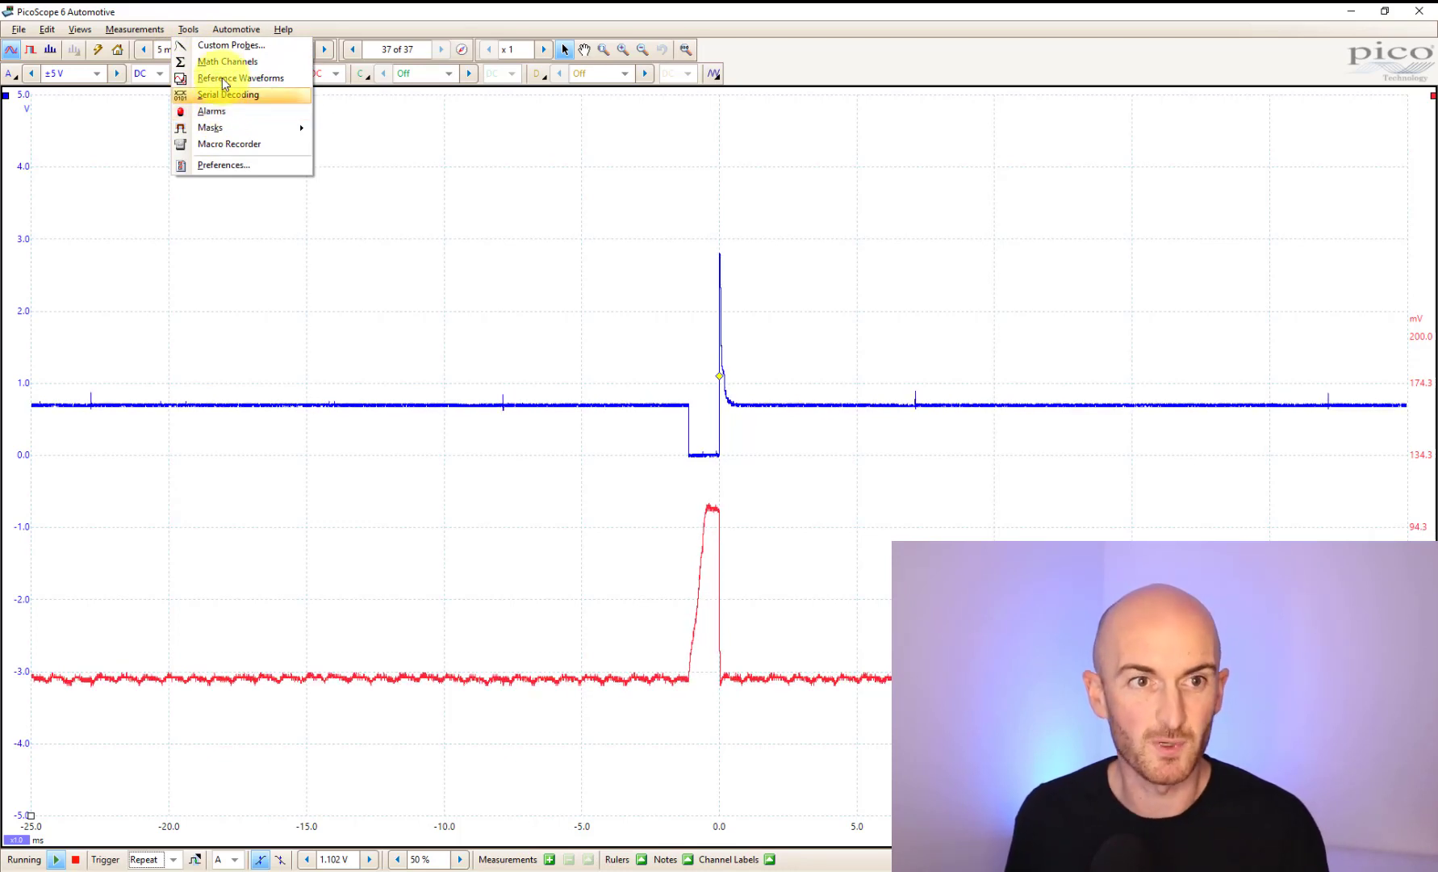
{"action": "mouse_move", "coordinate": [232, 100]}
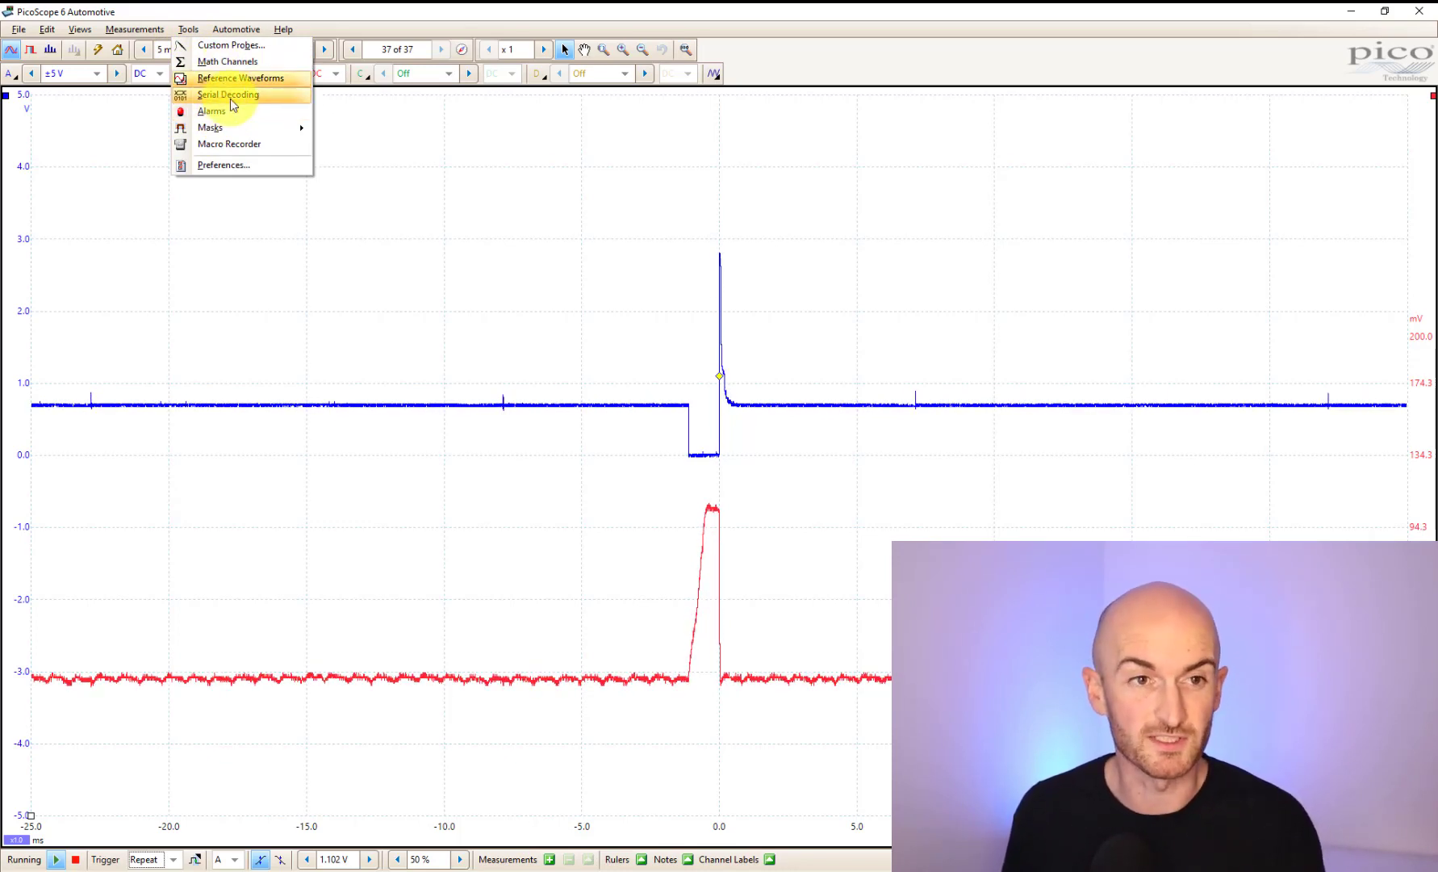
{"action": "left_click", "coordinate": [397, 137]}
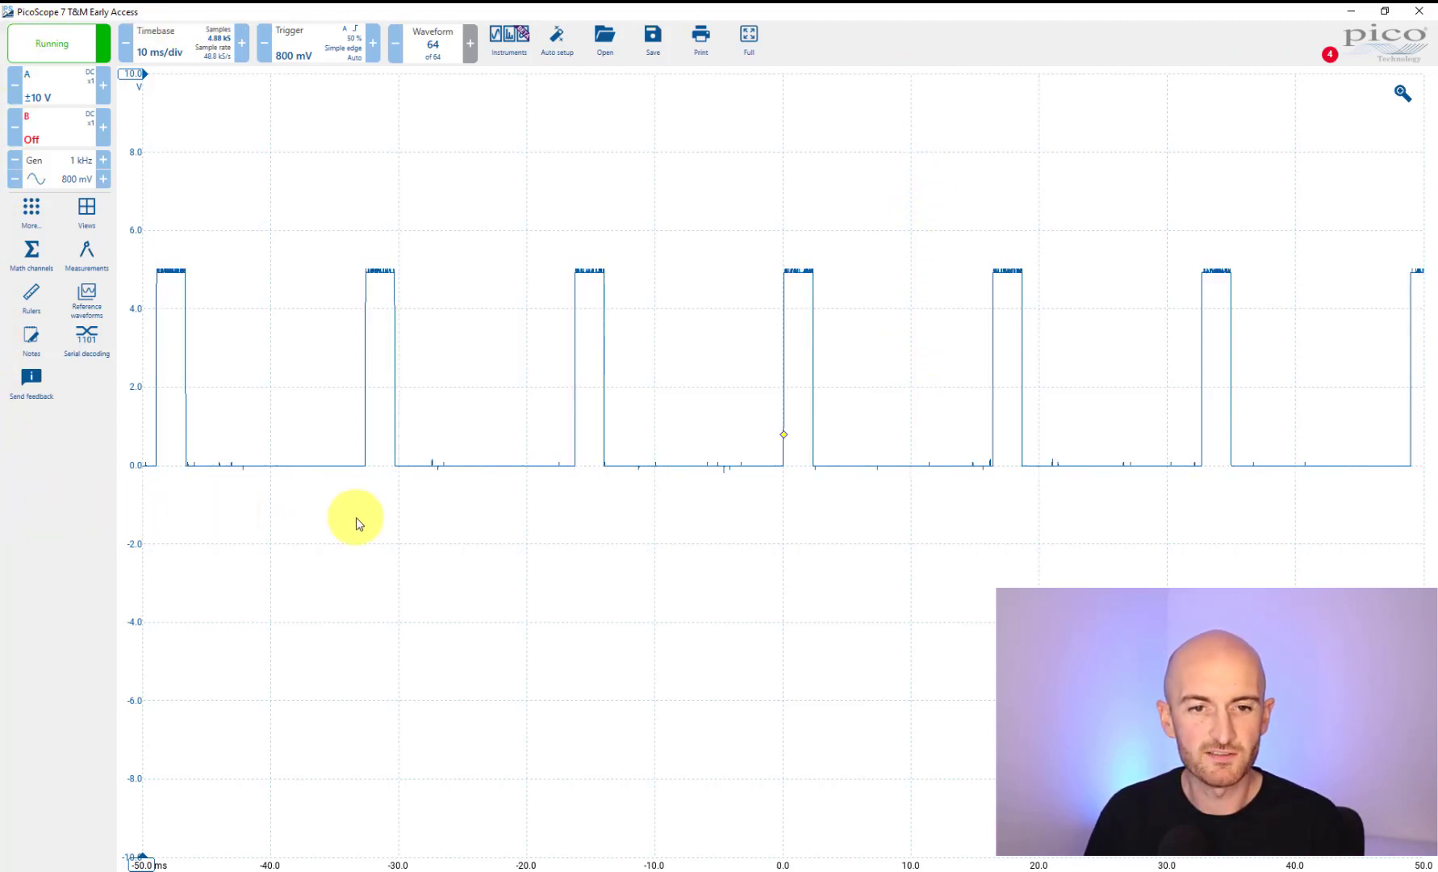
{"action": "mouse_move", "coordinate": [865, 563]}
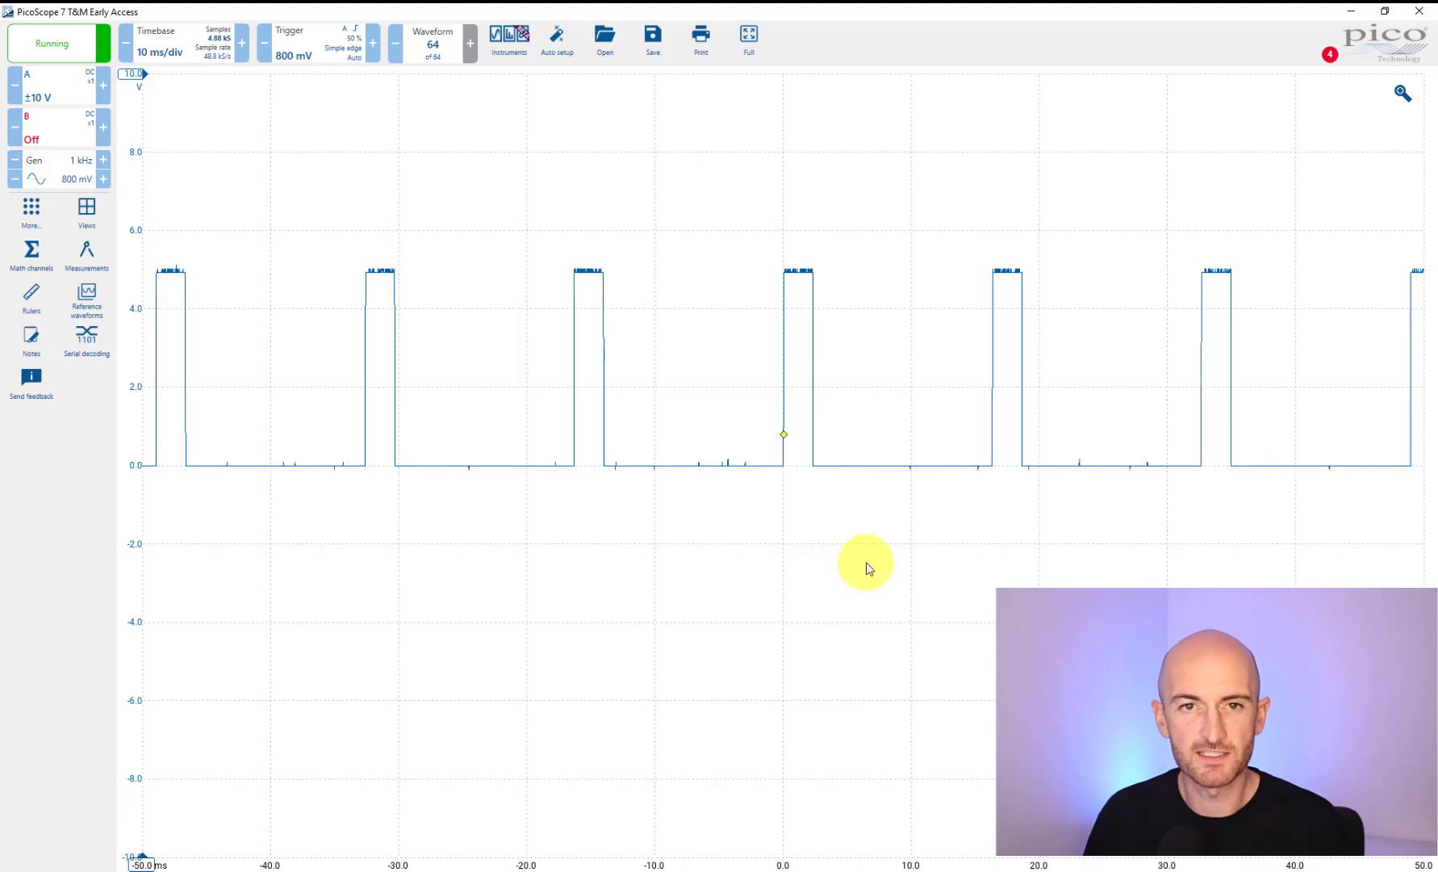
{"action": "mouse_move", "coordinate": [728, 310]}
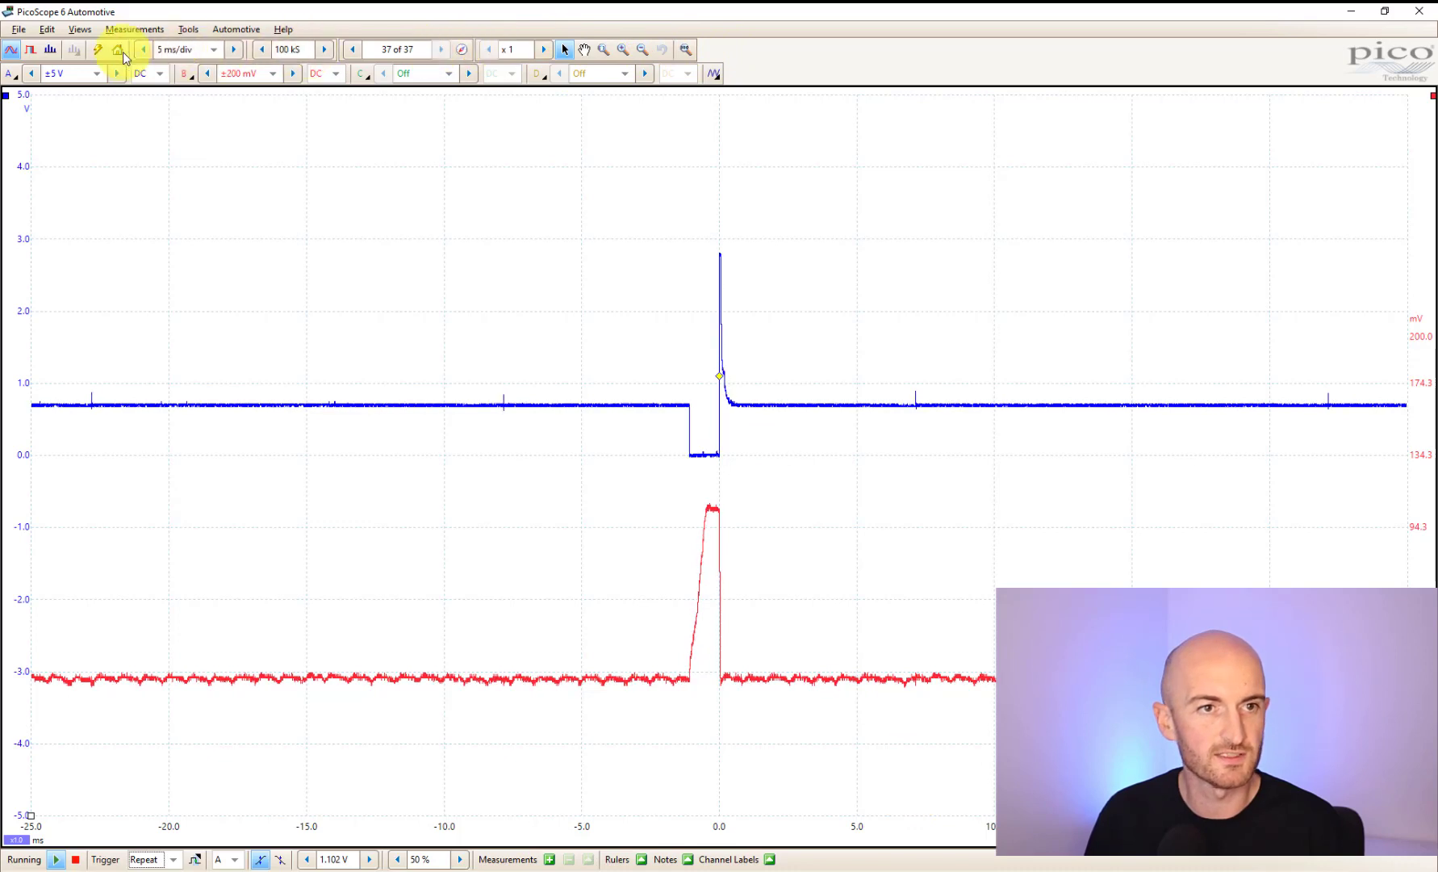
{"action": "mouse_move", "coordinate": [154, 796]}
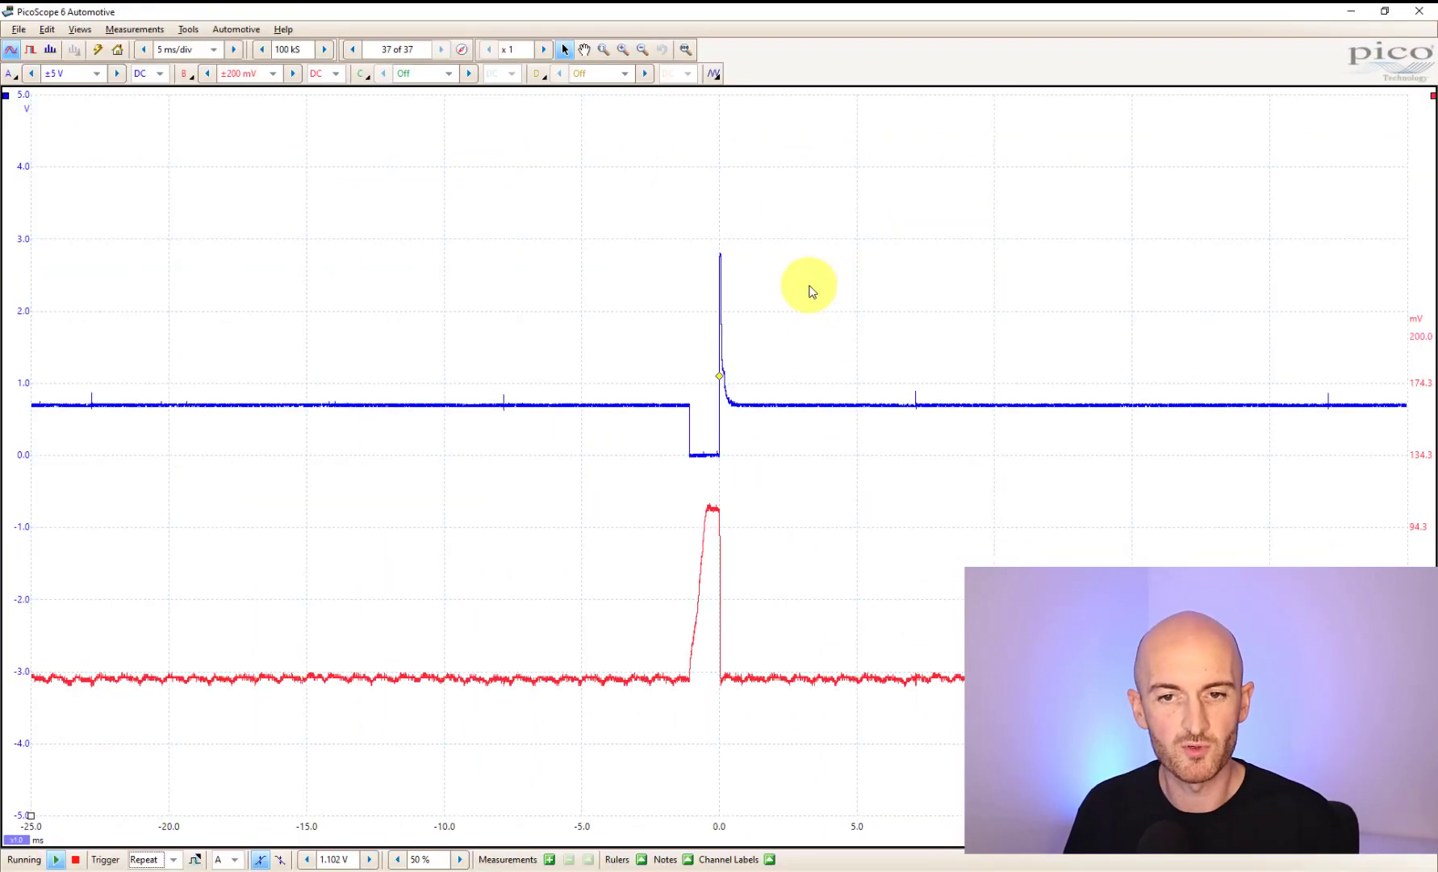
Show the PicoScope 6 scope view's context menu with Auto Setup, Add View and Channels
{"action": "right_click", "coordinate": [808, 290]}
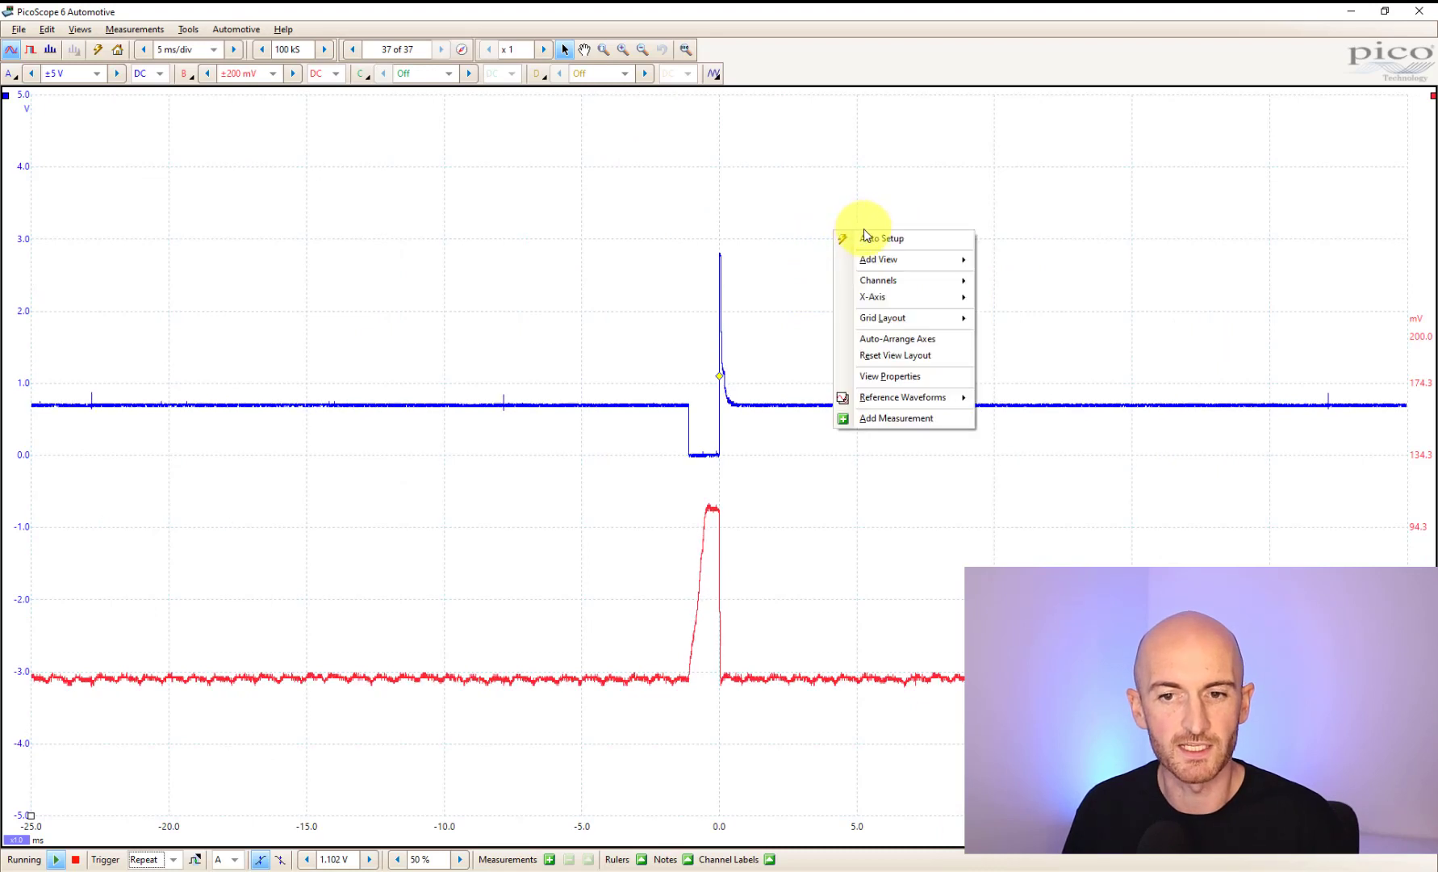
{"action": "mouse_move", "coordinate": [894, 355]}
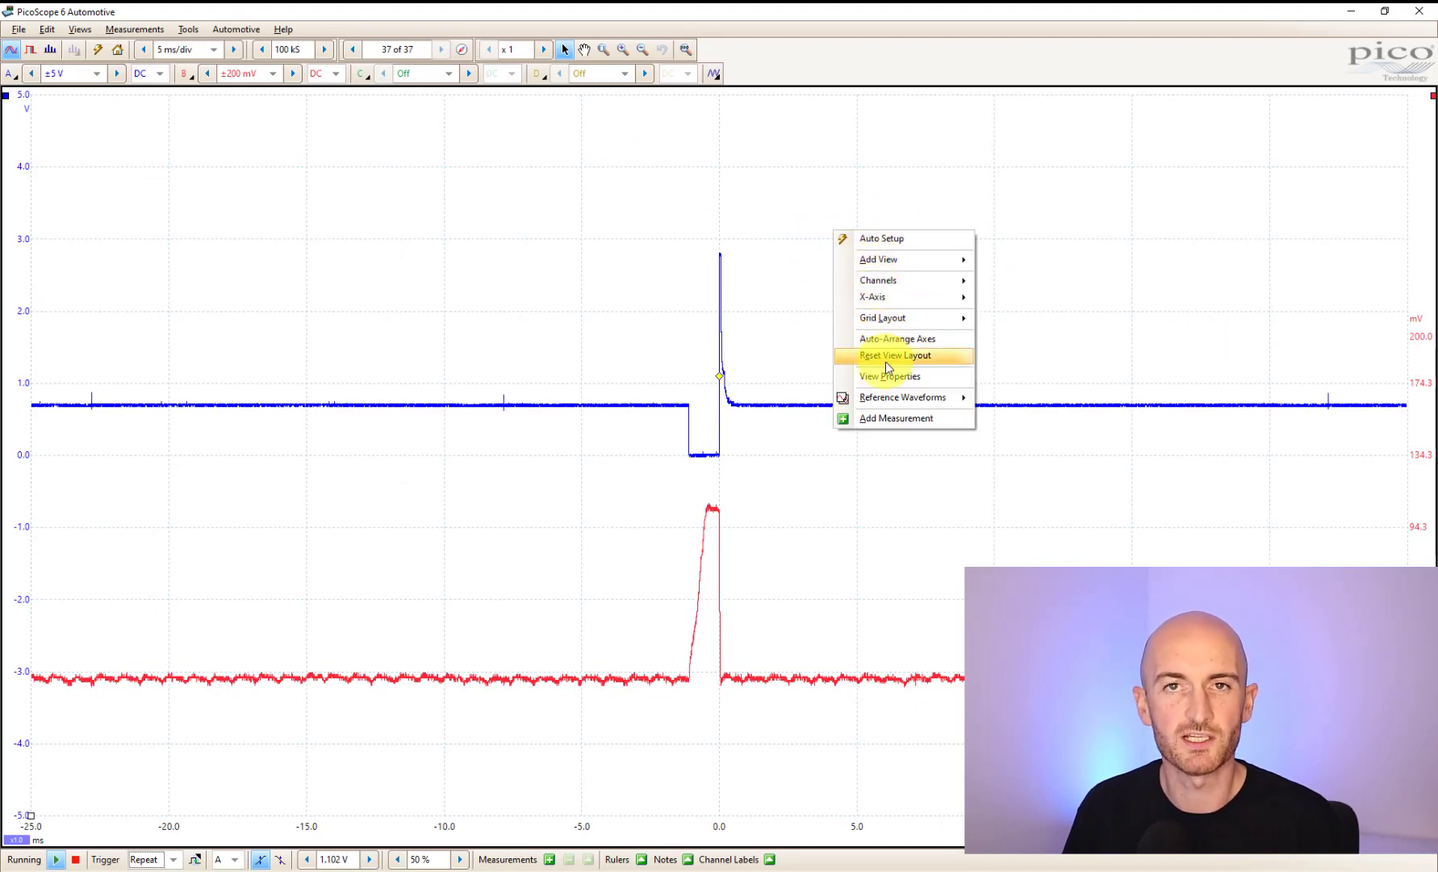
{"action": "mouse_move", "coordinate": [903, 274]}
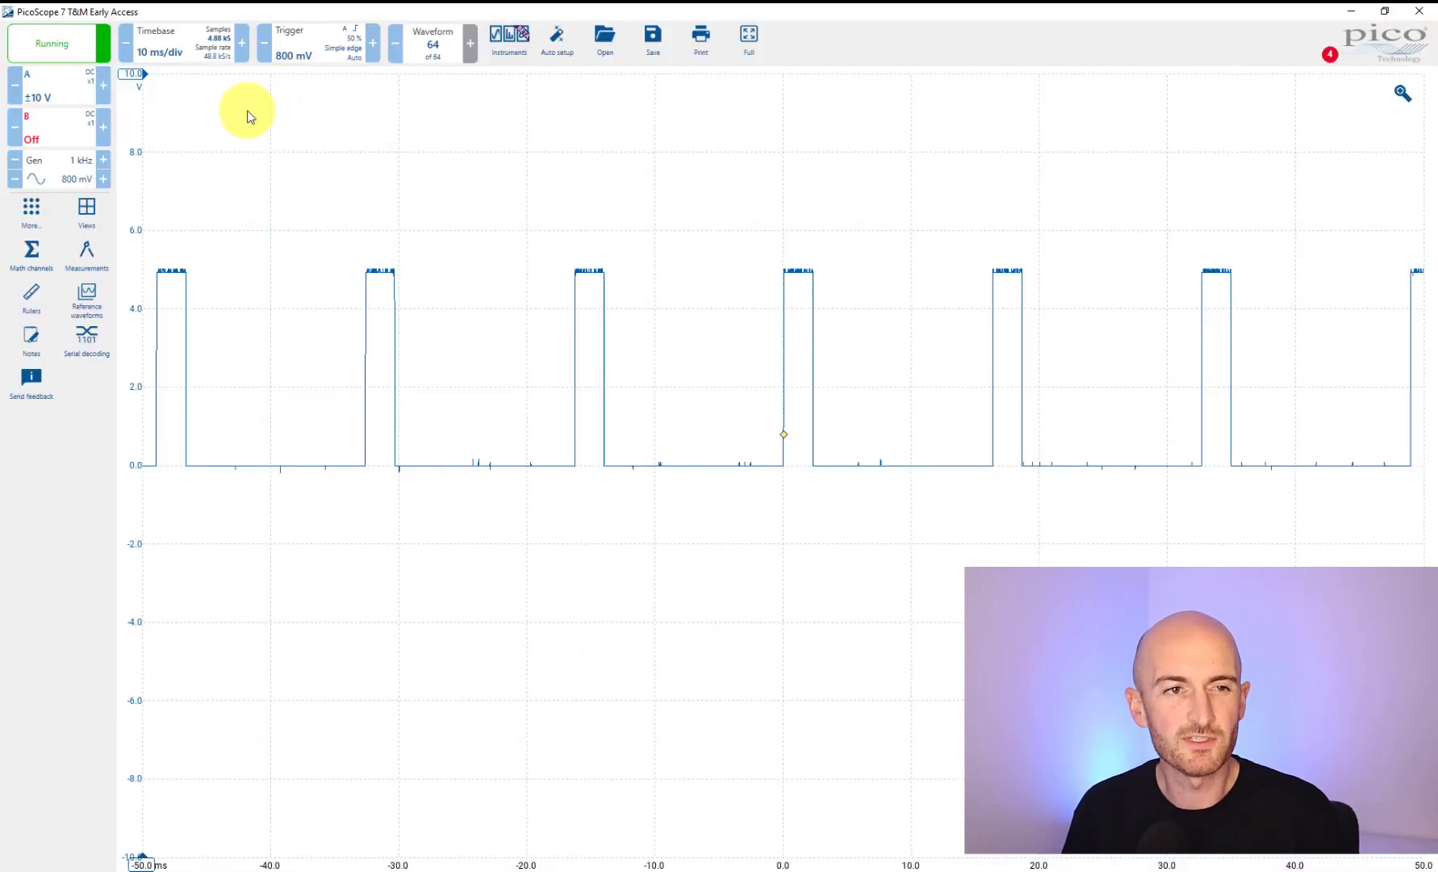
{"action": "mouse_move", "coordinate": [64, 98]}
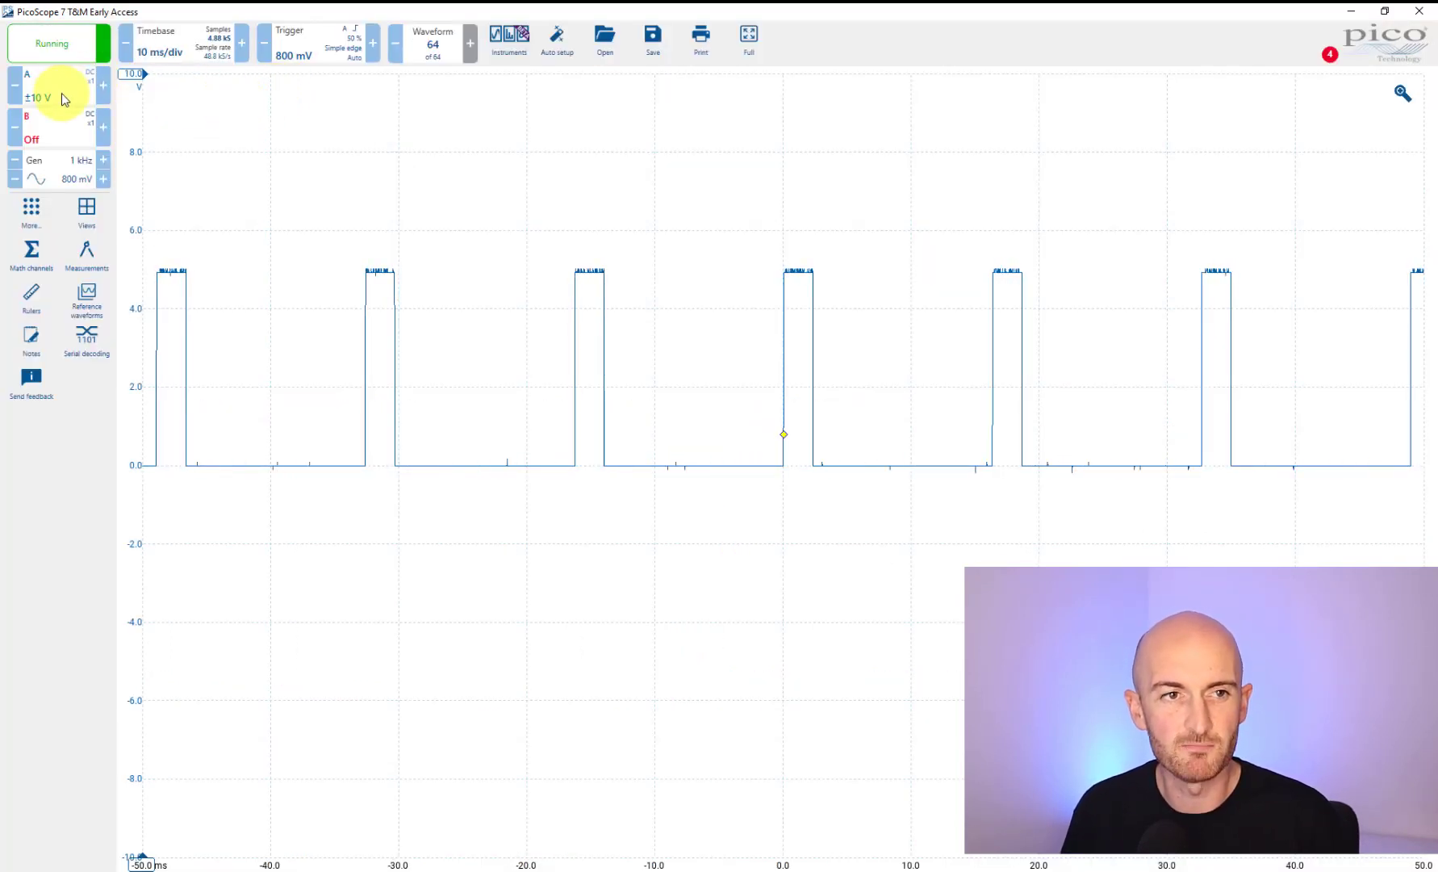
Review channel A's filter, resolution and display options in PicoScope 7, then close them
{"action": "left_click", "coordinate": [49, 74]}
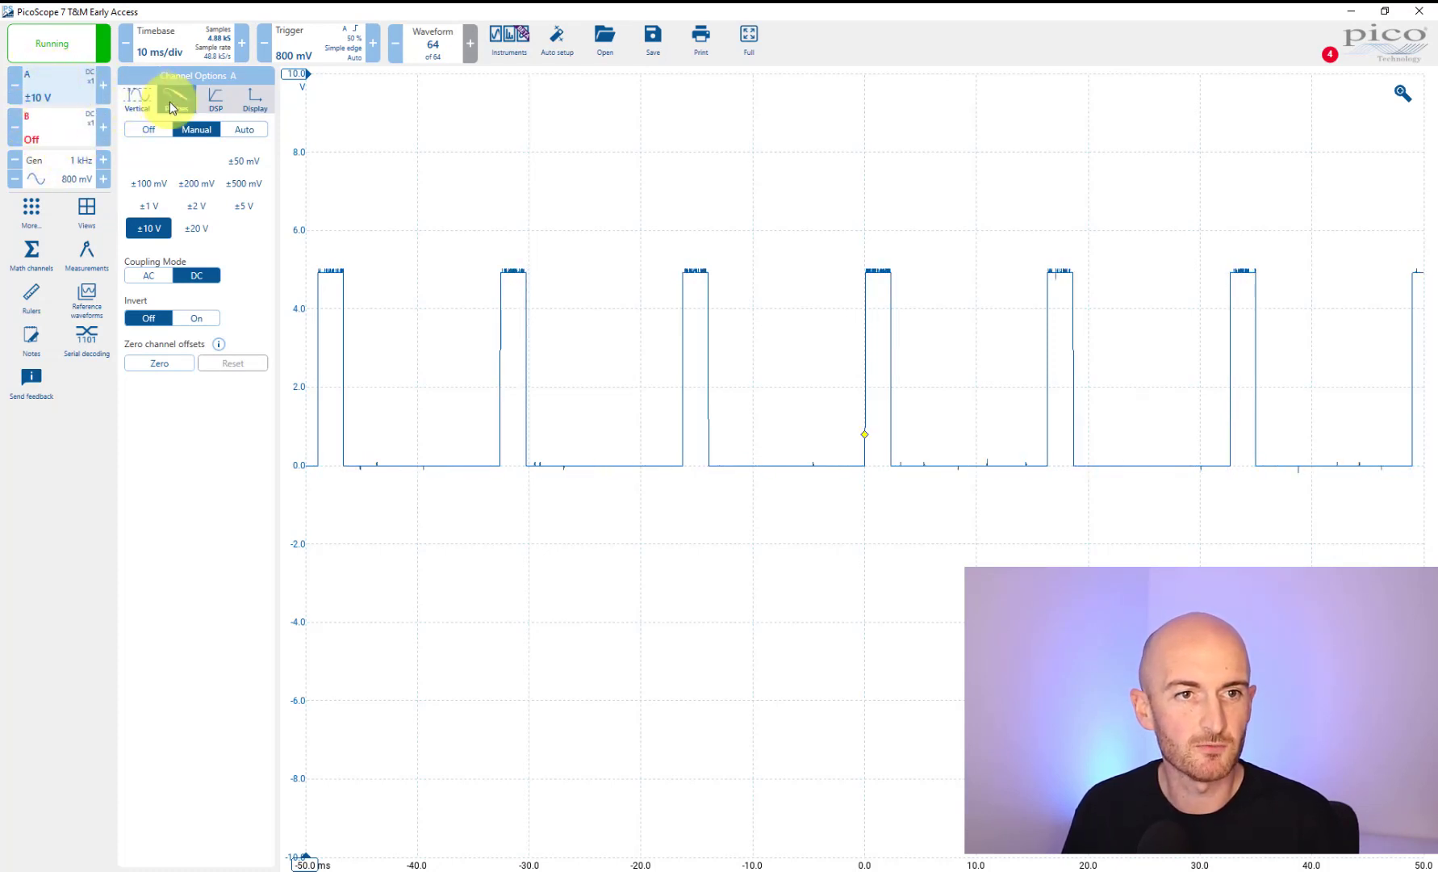
{"action": "left_click", "coordinate": [218, 101]}
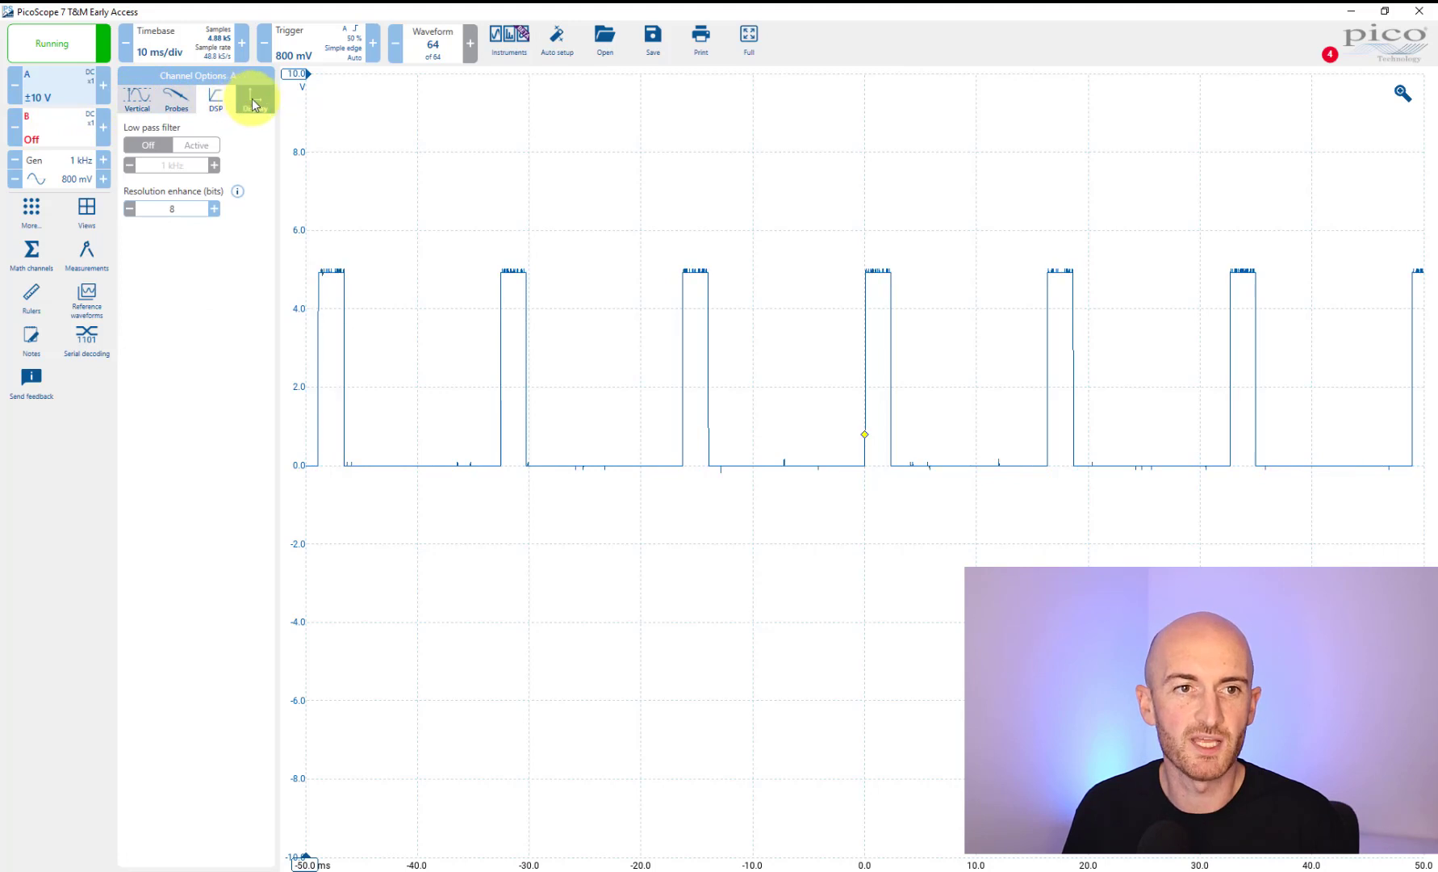
{"action": "left_click", "coordinate": [251, 99]}
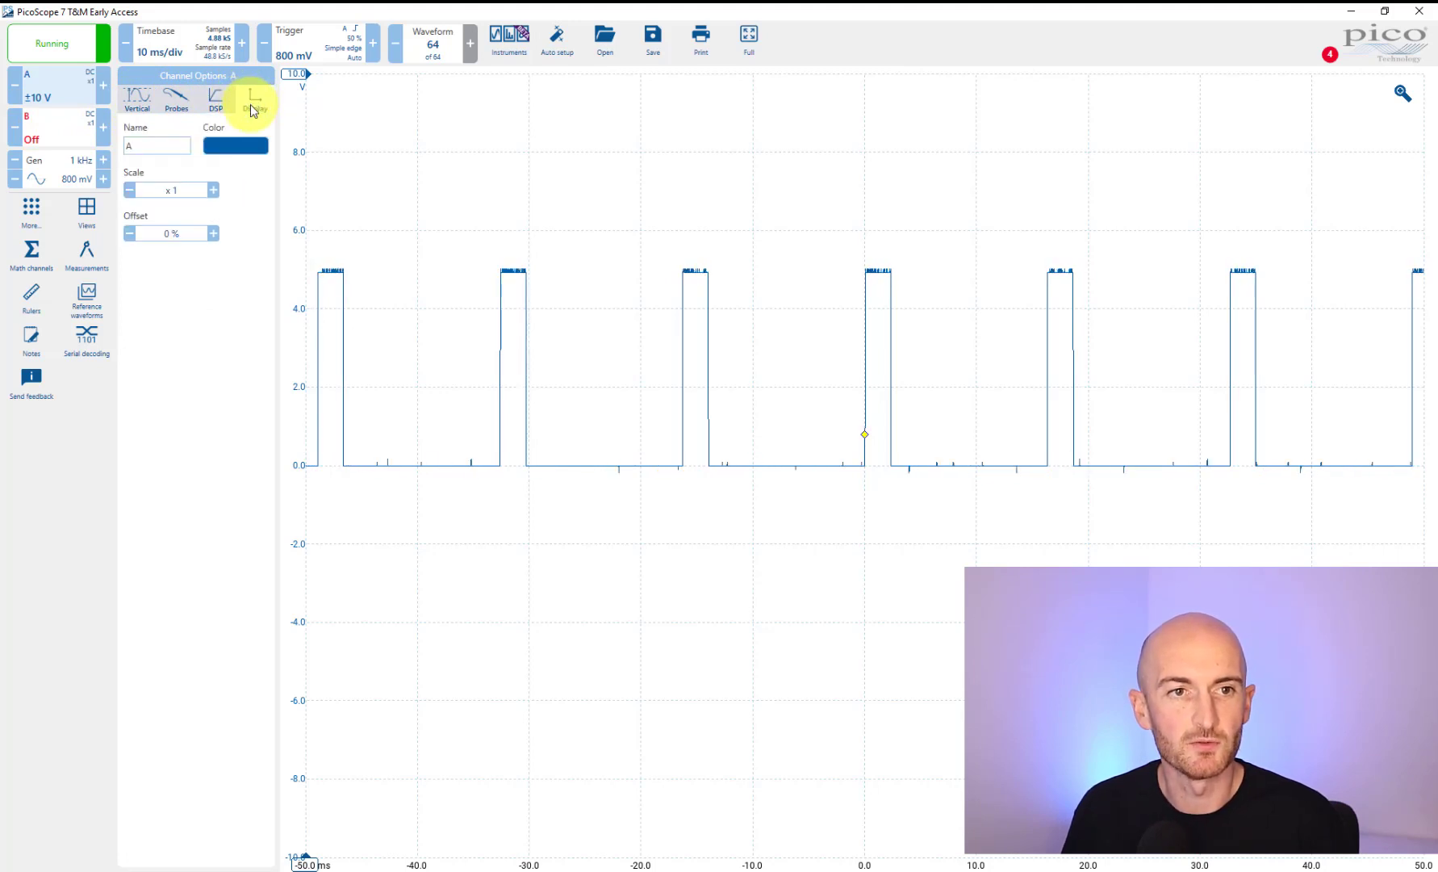
{"action": "left_click", "coordinate": [176, 102]}
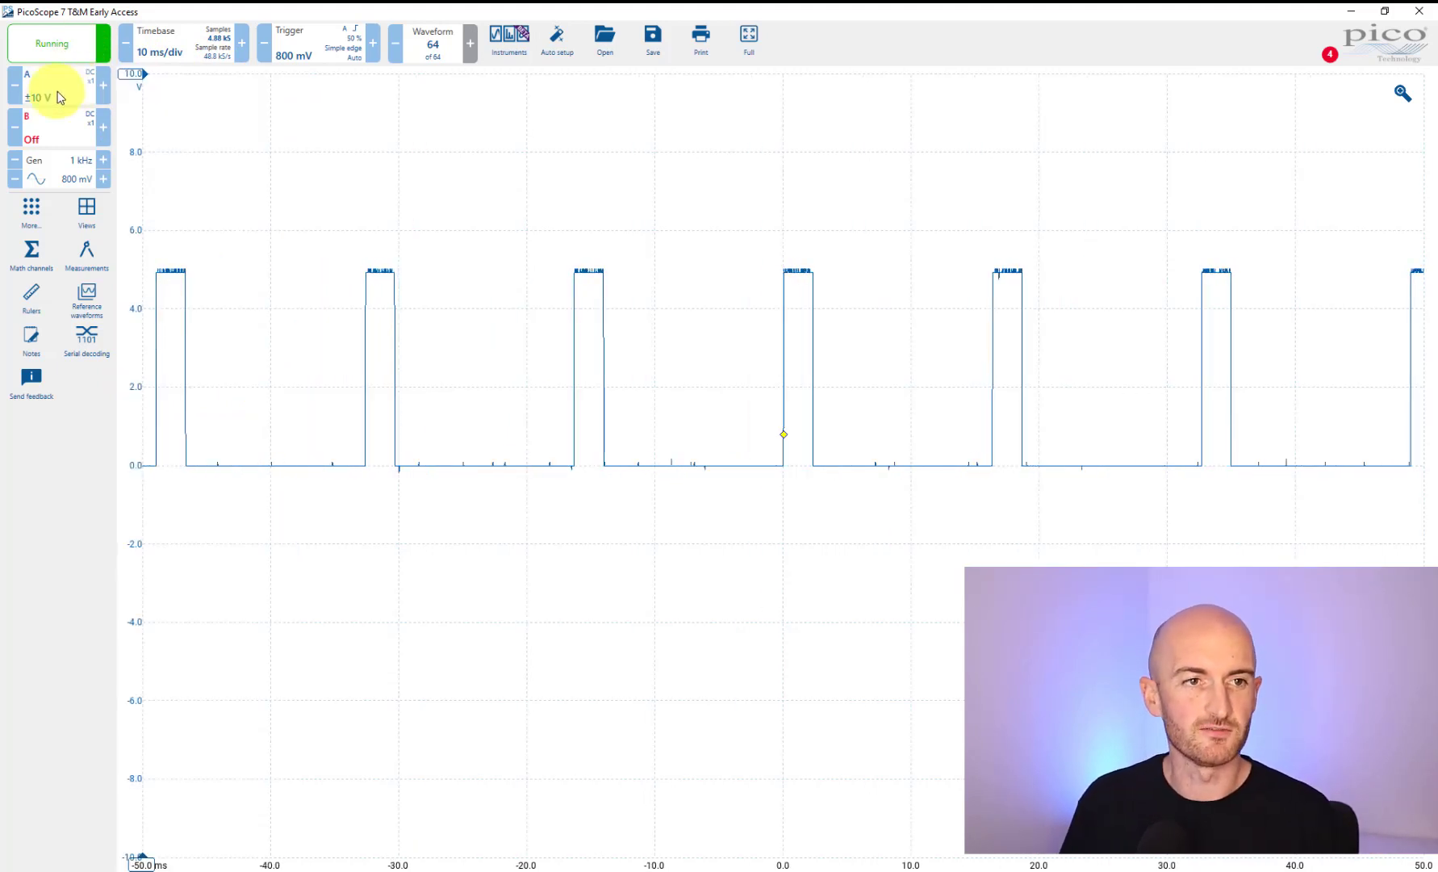
{"action": "mouse_move", "coordinate": [217, 134]}
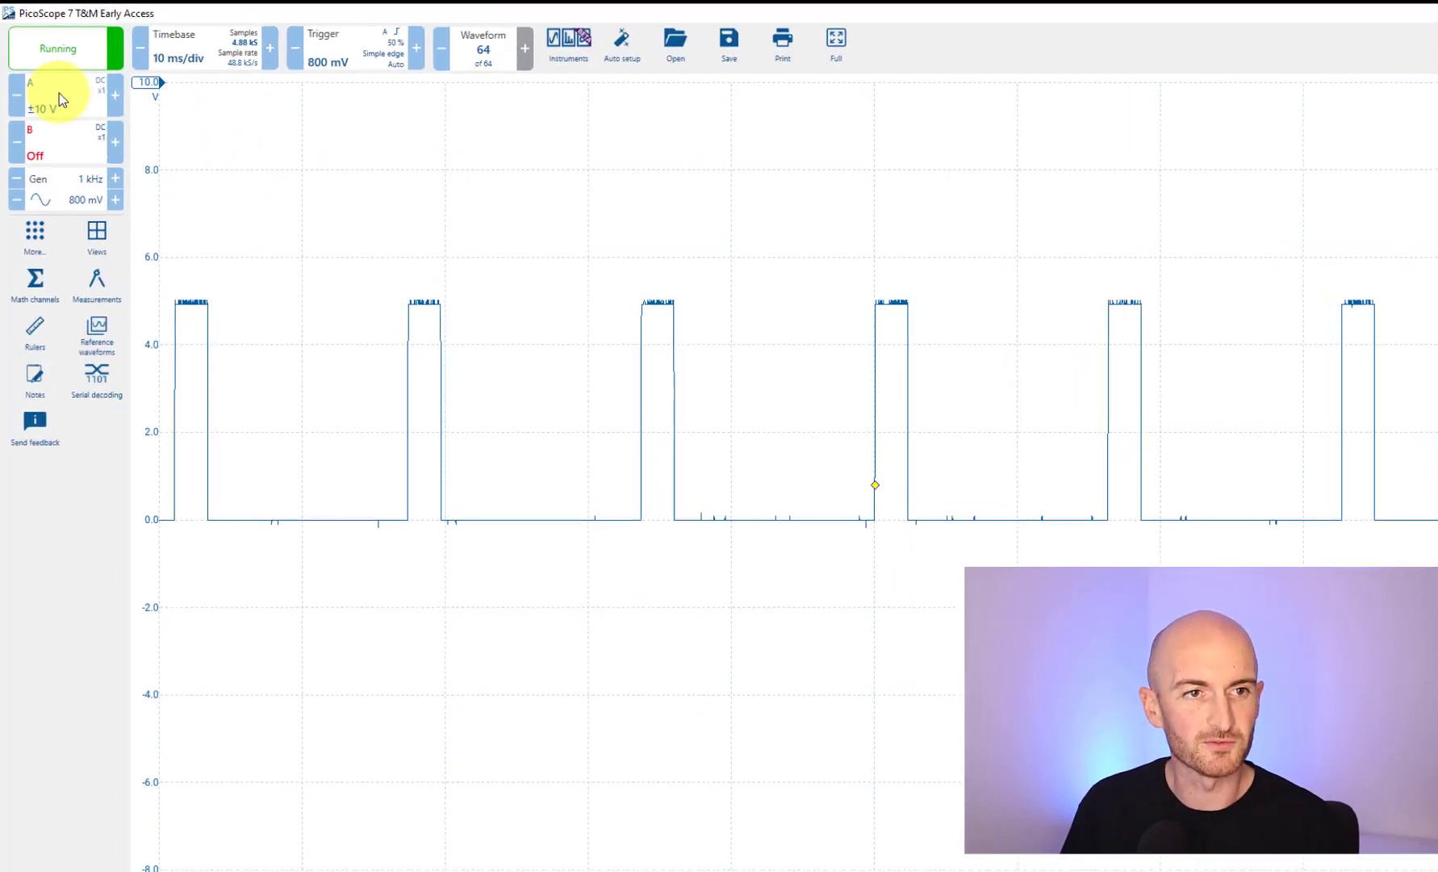
Name channel A 'PWM' in its Display settings
{"action": "left_click", "coordinate": [37, 83]}
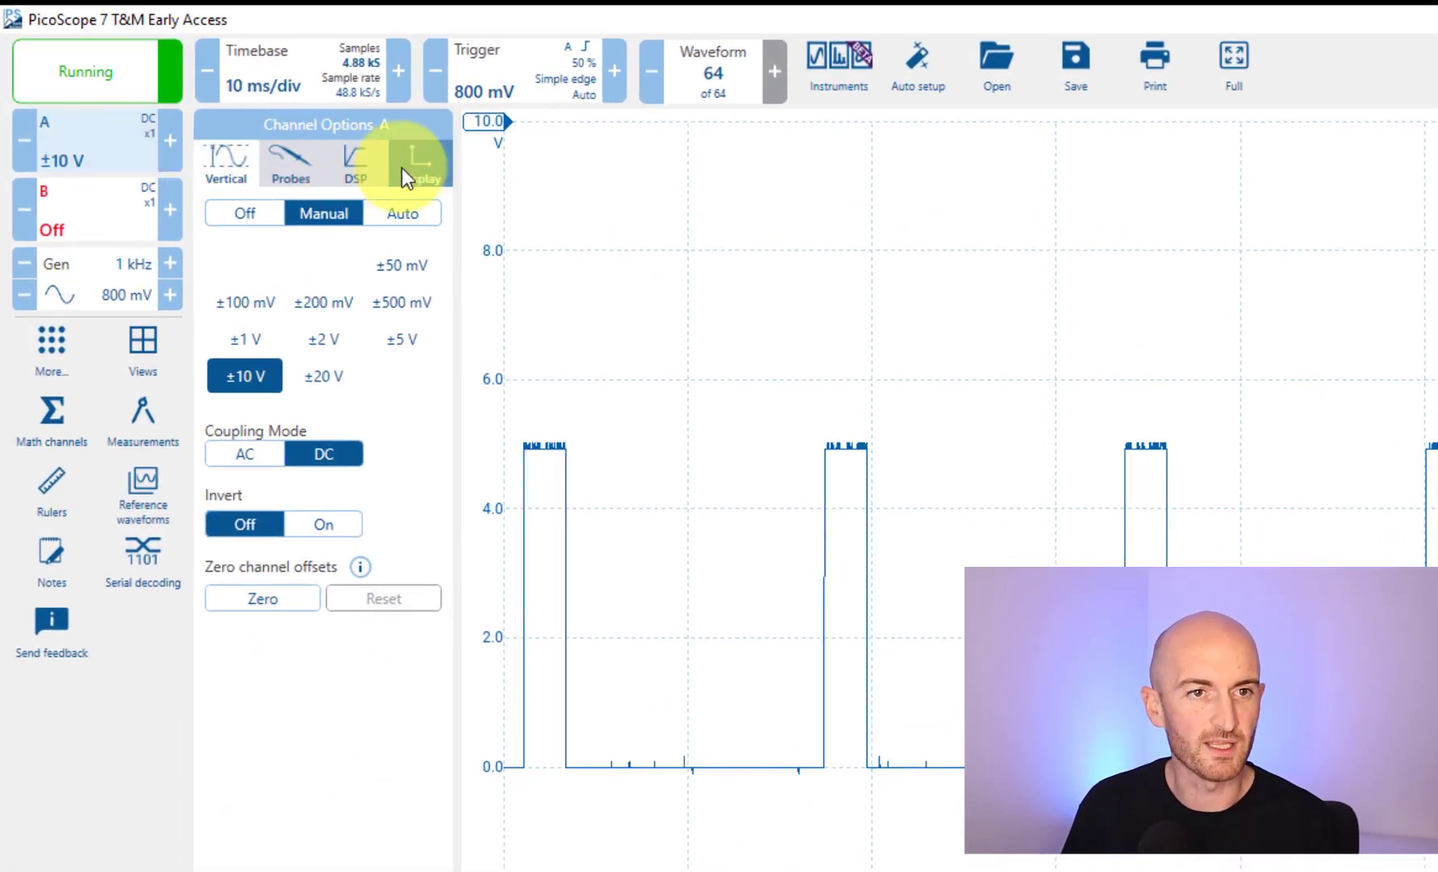
{"action": "left_click", "coordinate": [419, 157]}
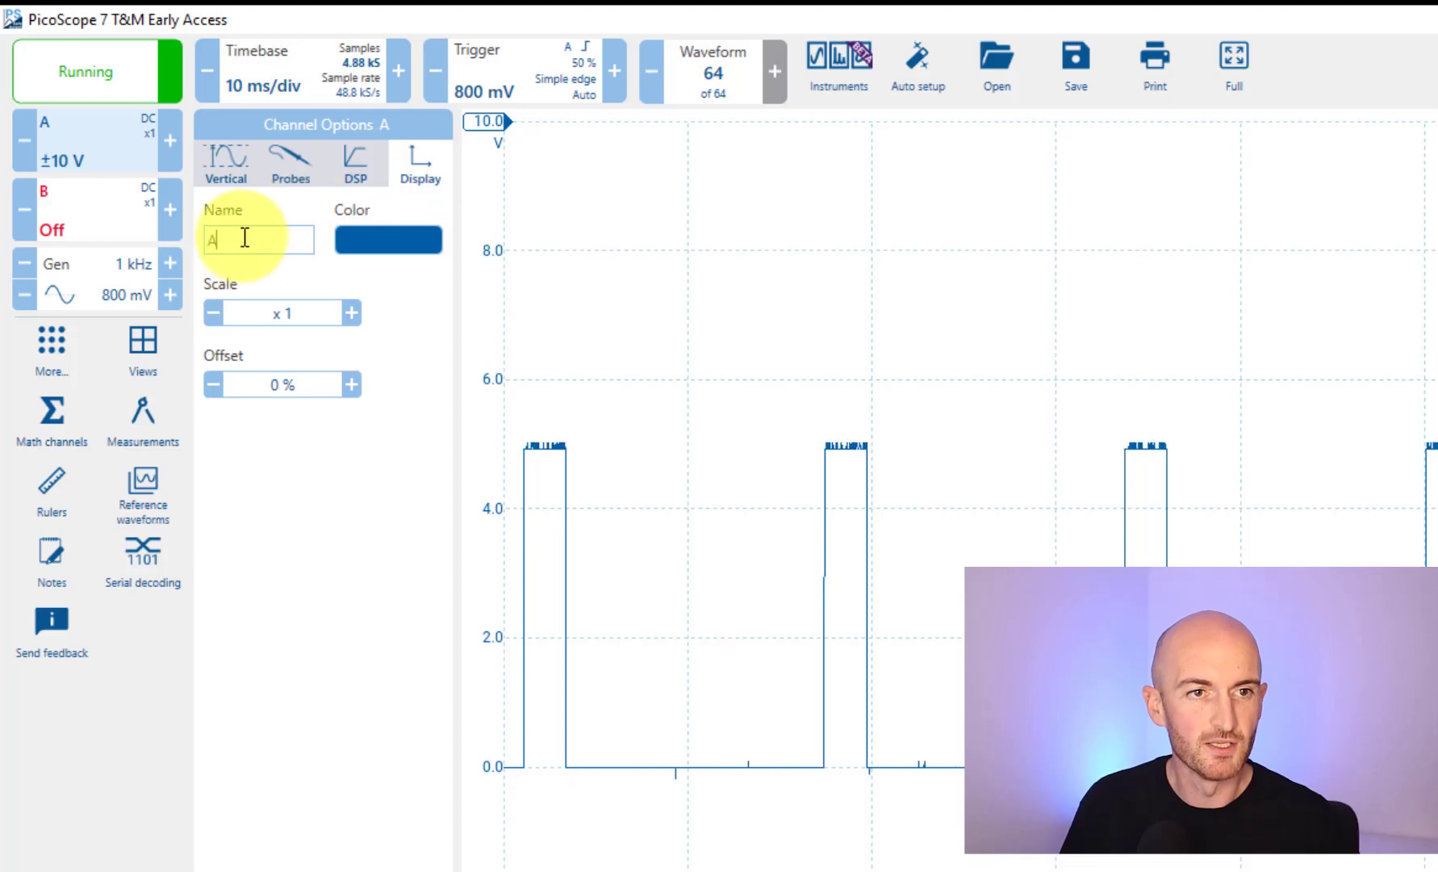
{"action": "type", "text": "PWM"}
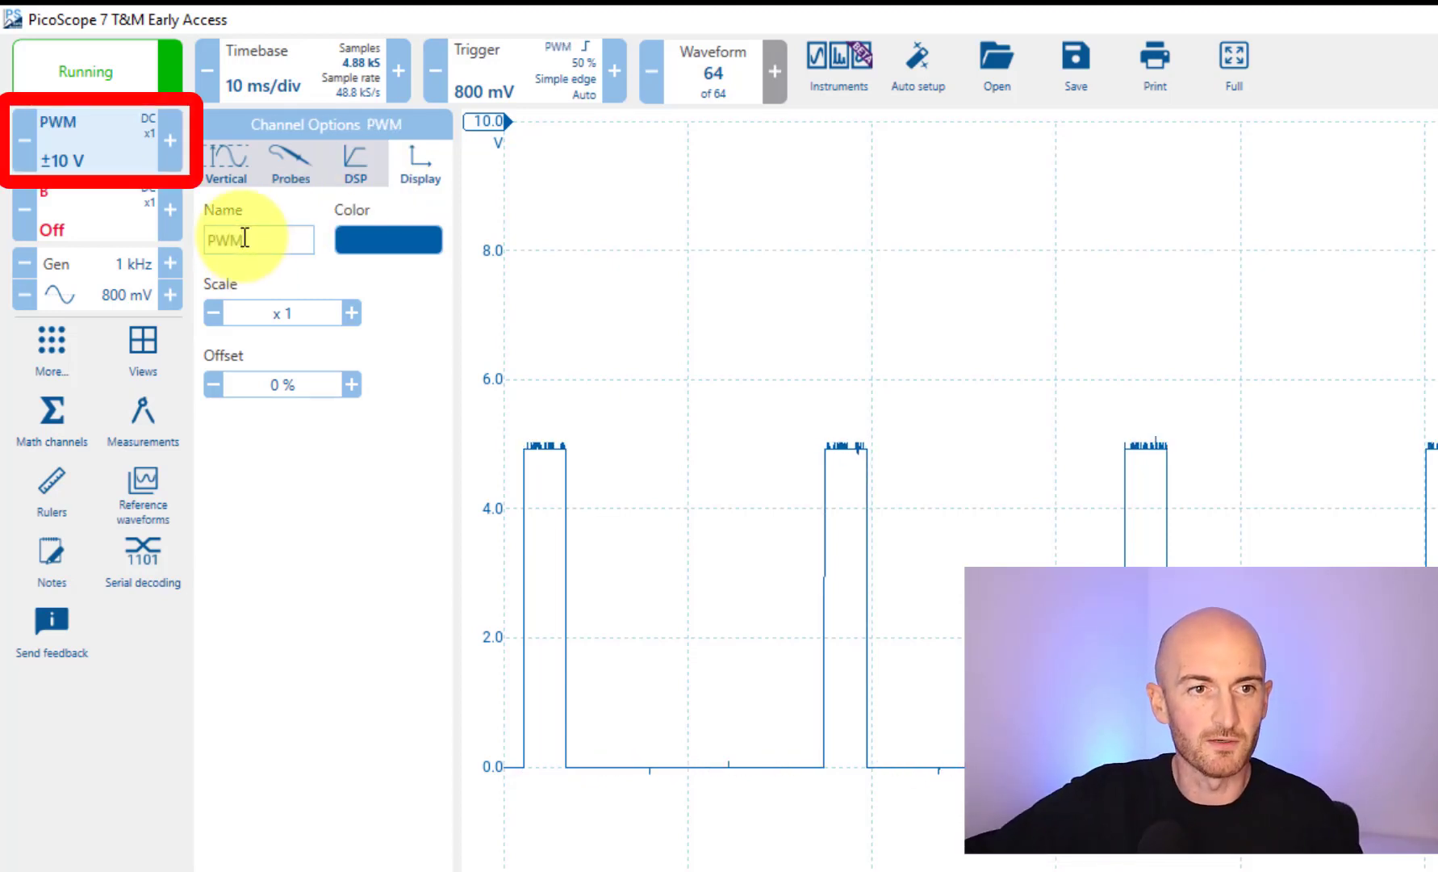
{"action": "mouse_move", "coordinate": [316, 553]}
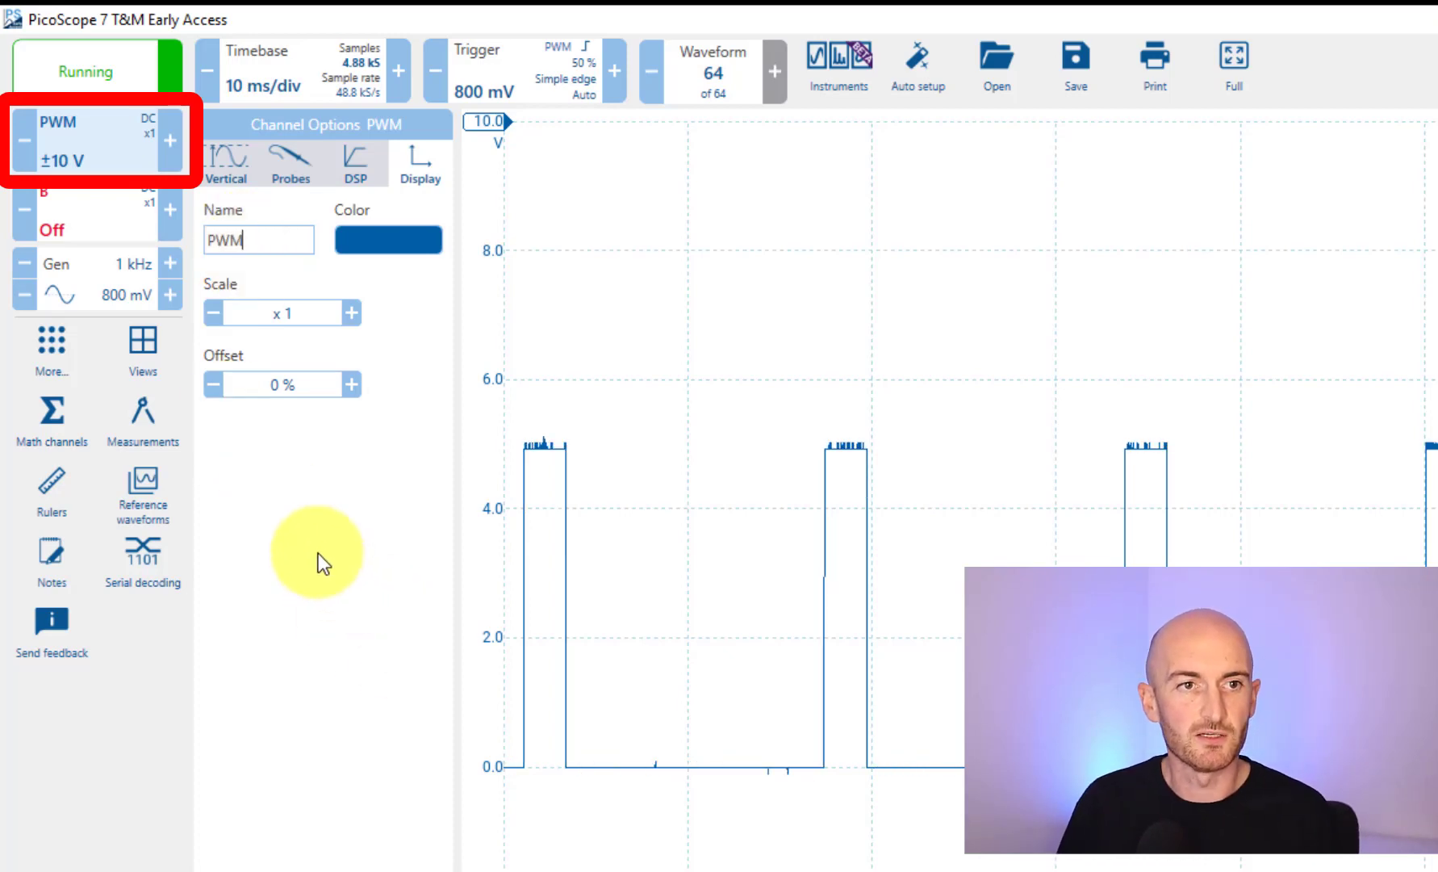
{"action": "left_click", "coordinate": [170, 144]}
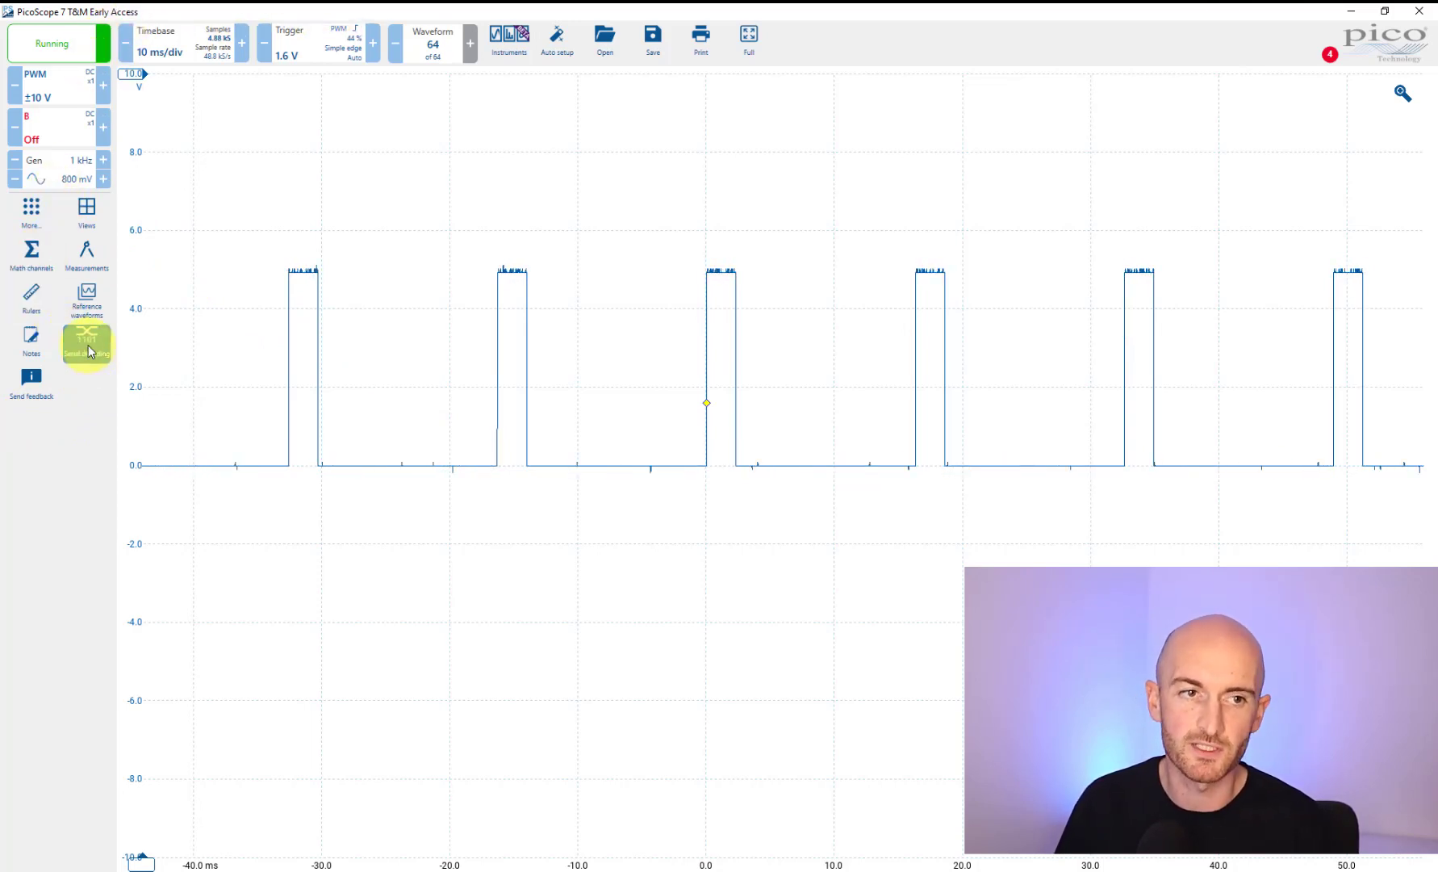
Open the reference waveforms panel offering PWM, B or a file
{"action": "left_click", "coordinate": [30, 207]}
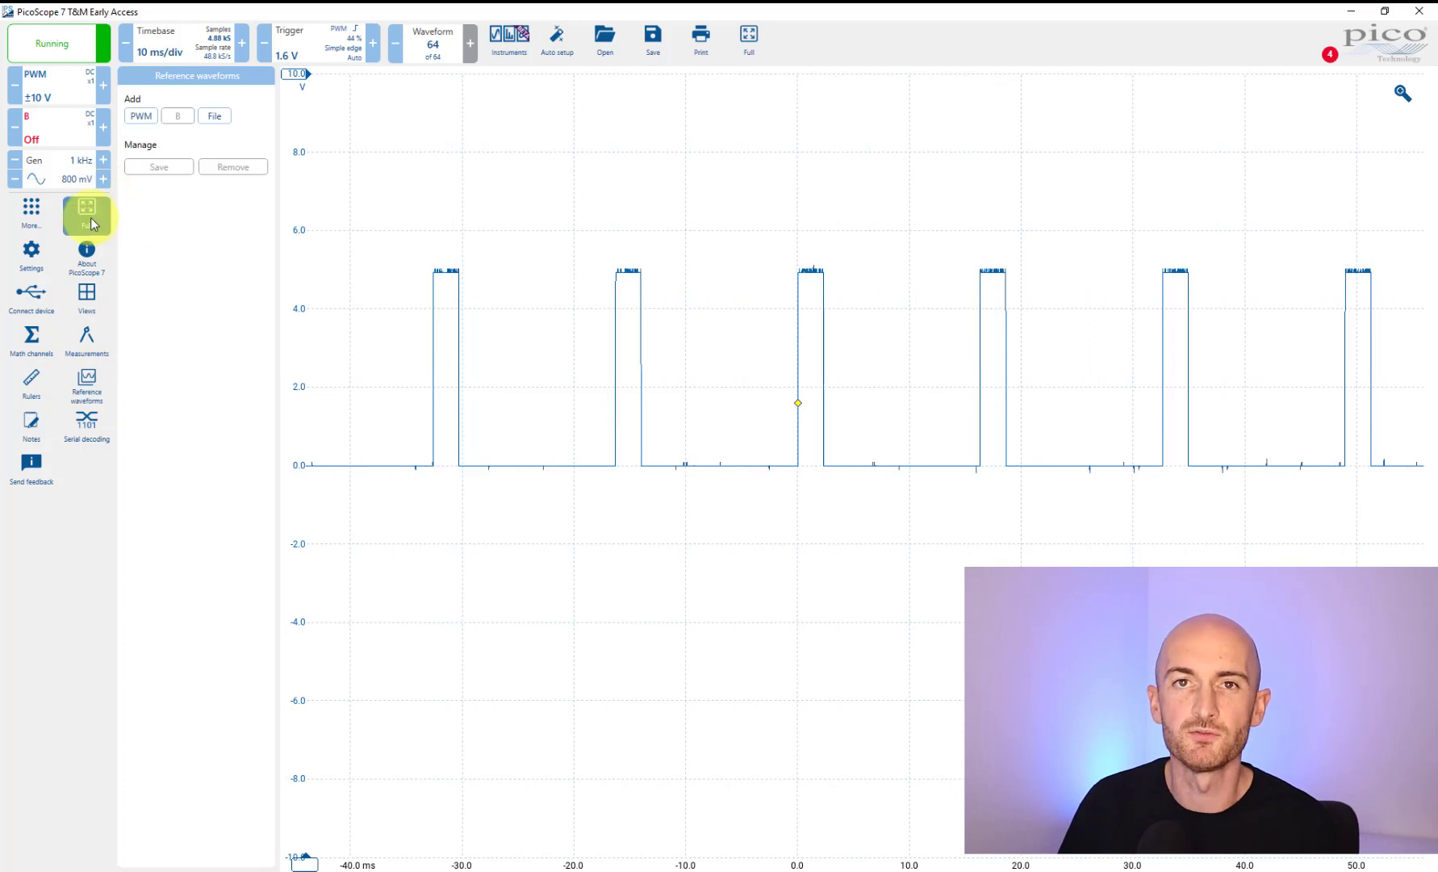
{"action": "mouse_move", "coordinate": [122, 388]}
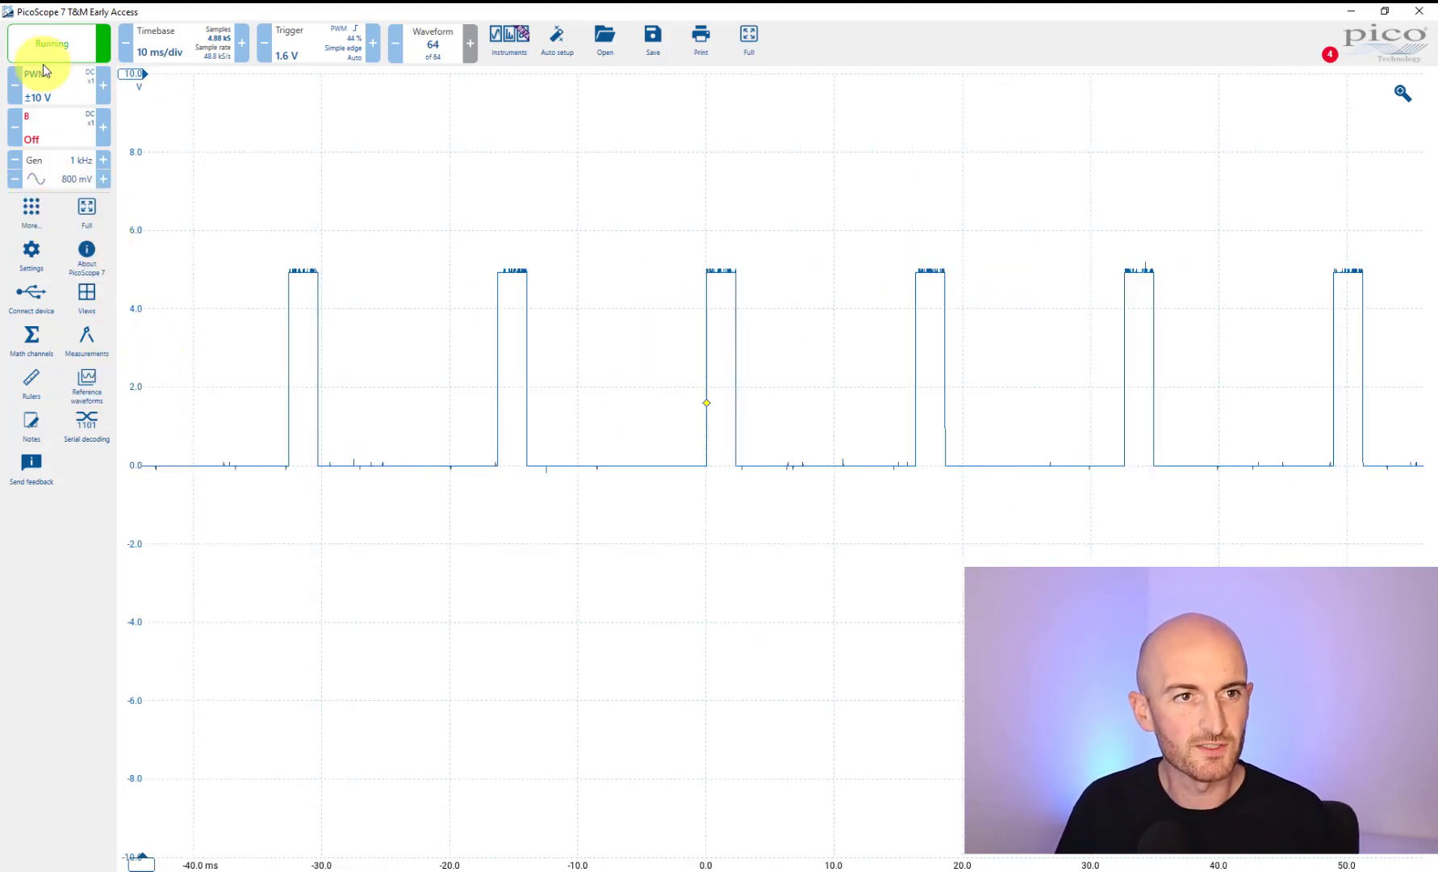
Stop the live capture and try other PWM channel ranges before returning to ±10 V
{"action": "left_click", "coordinate": [57, 44]}
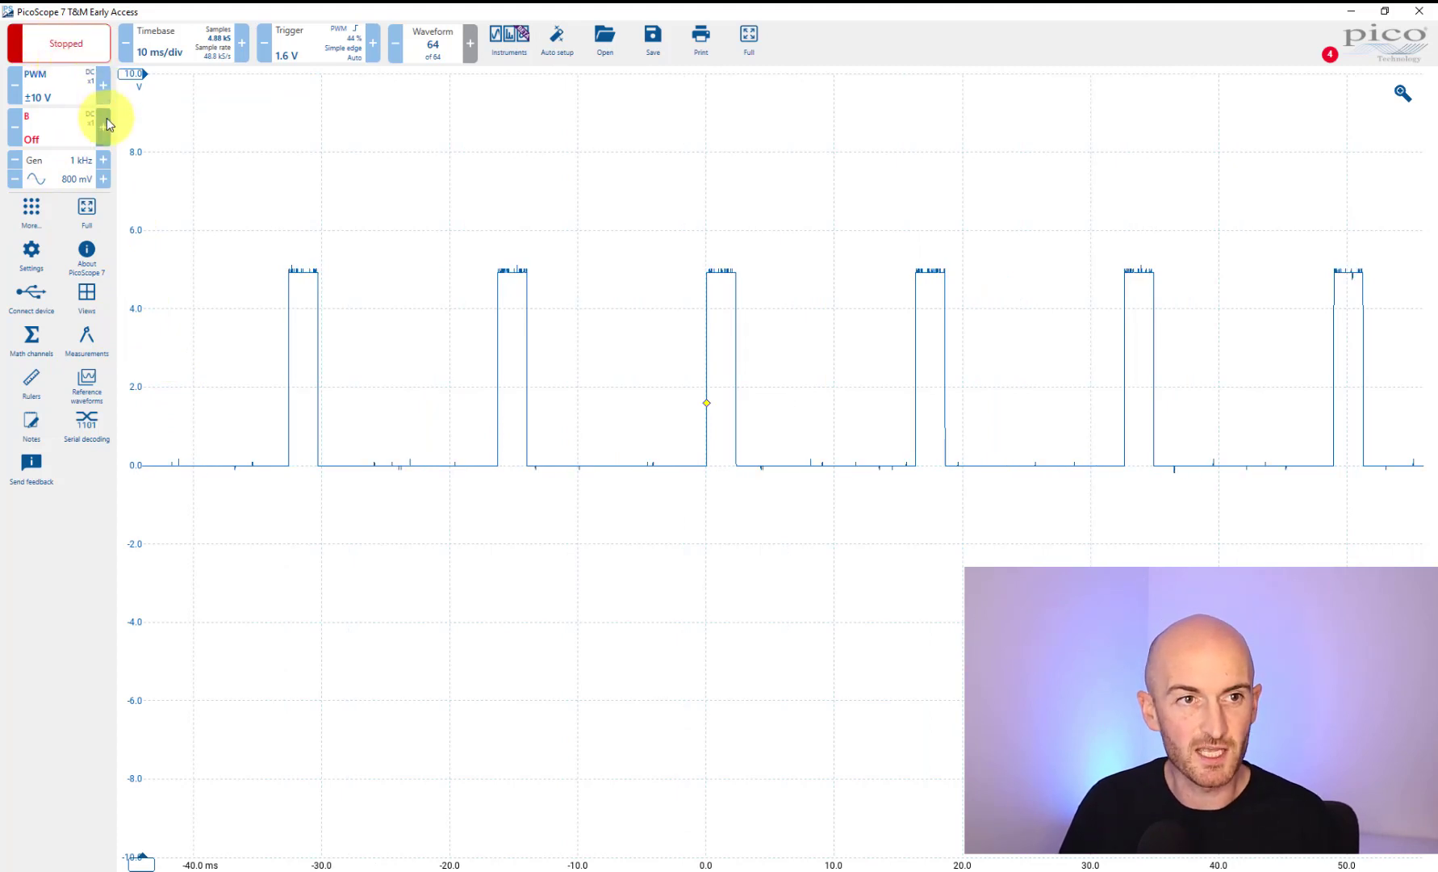
{"action": "left_click", "coordinate": [106, 84]}
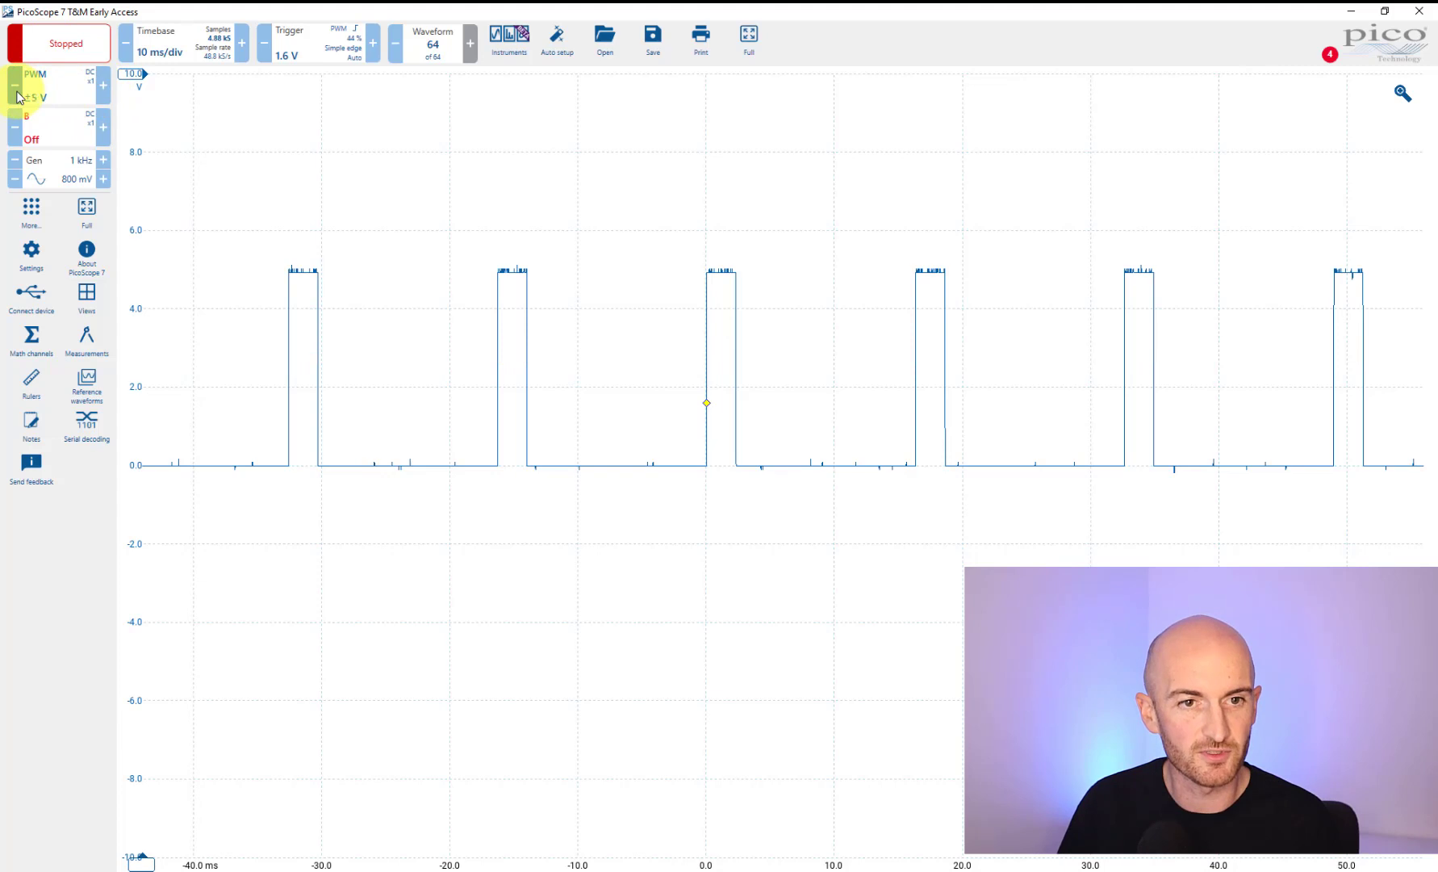
{"action": "left_click", "coordinate": [103, 86]}
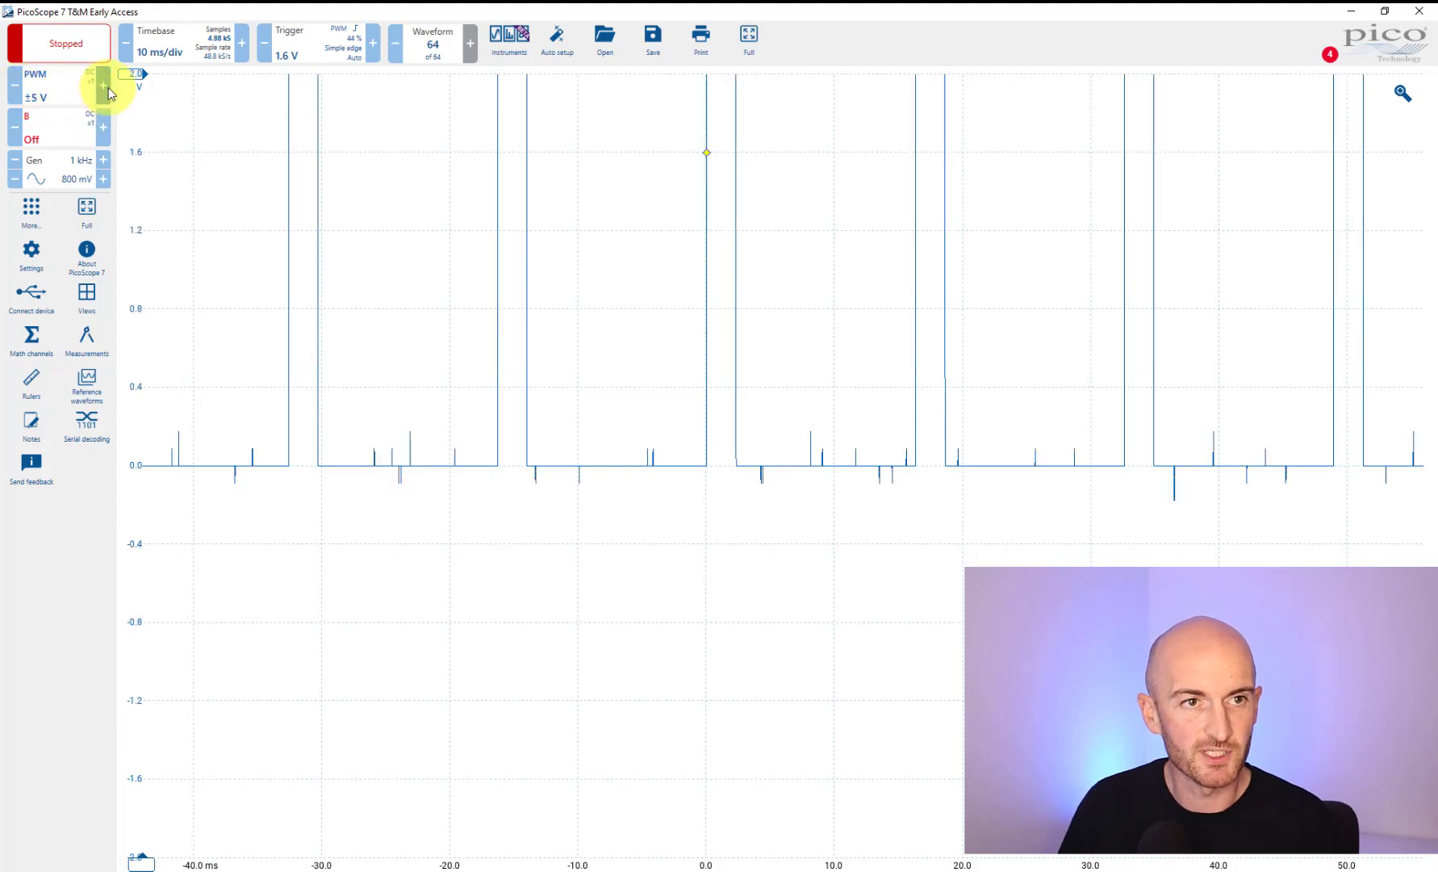
{"action": "left_click", "coordinate": [113, 86]}
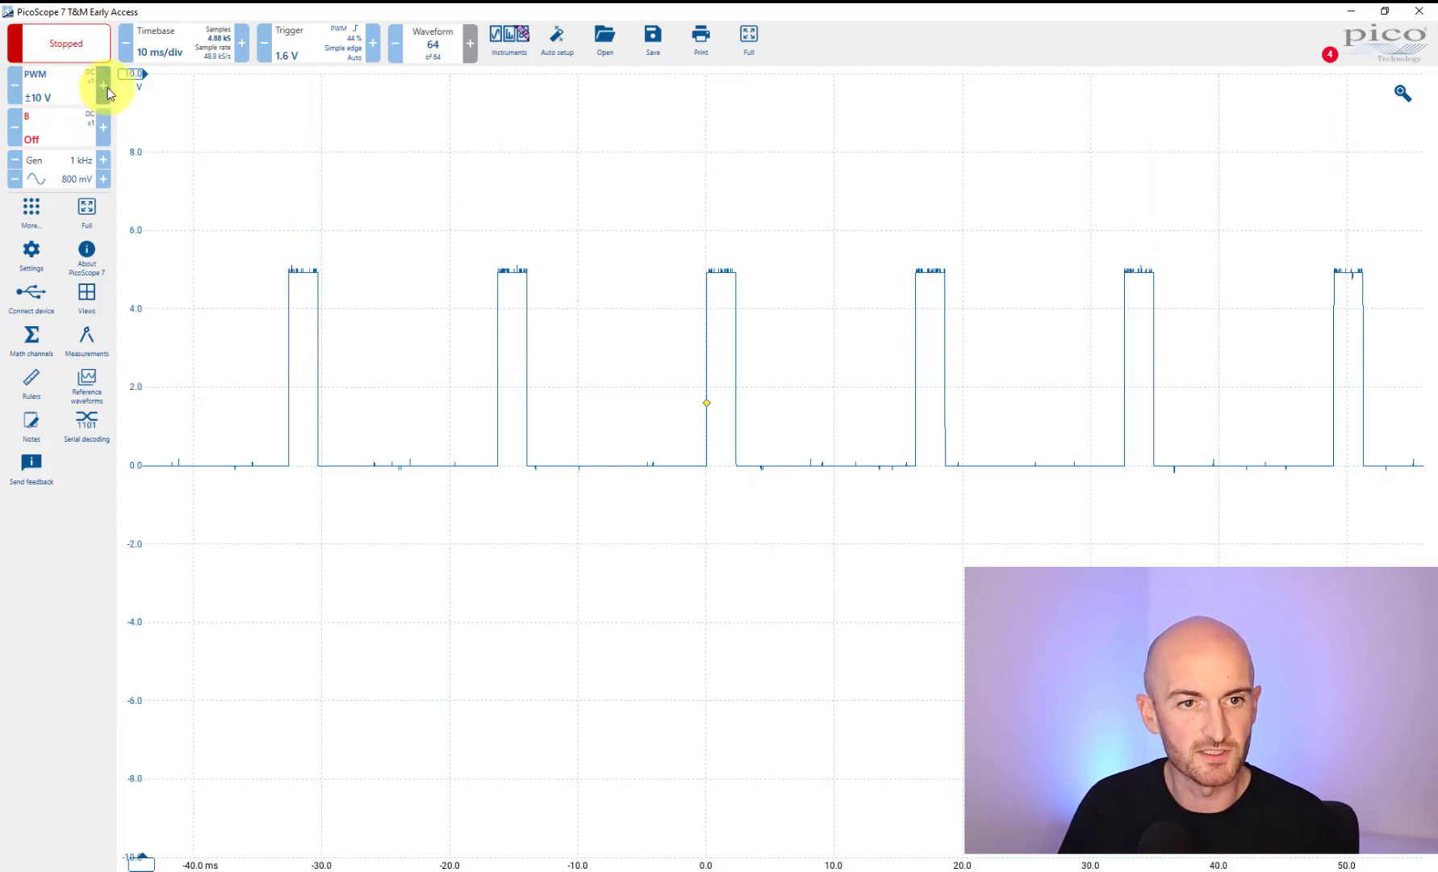
{"action": "mouse_move", "coordinate": [179, 201]}
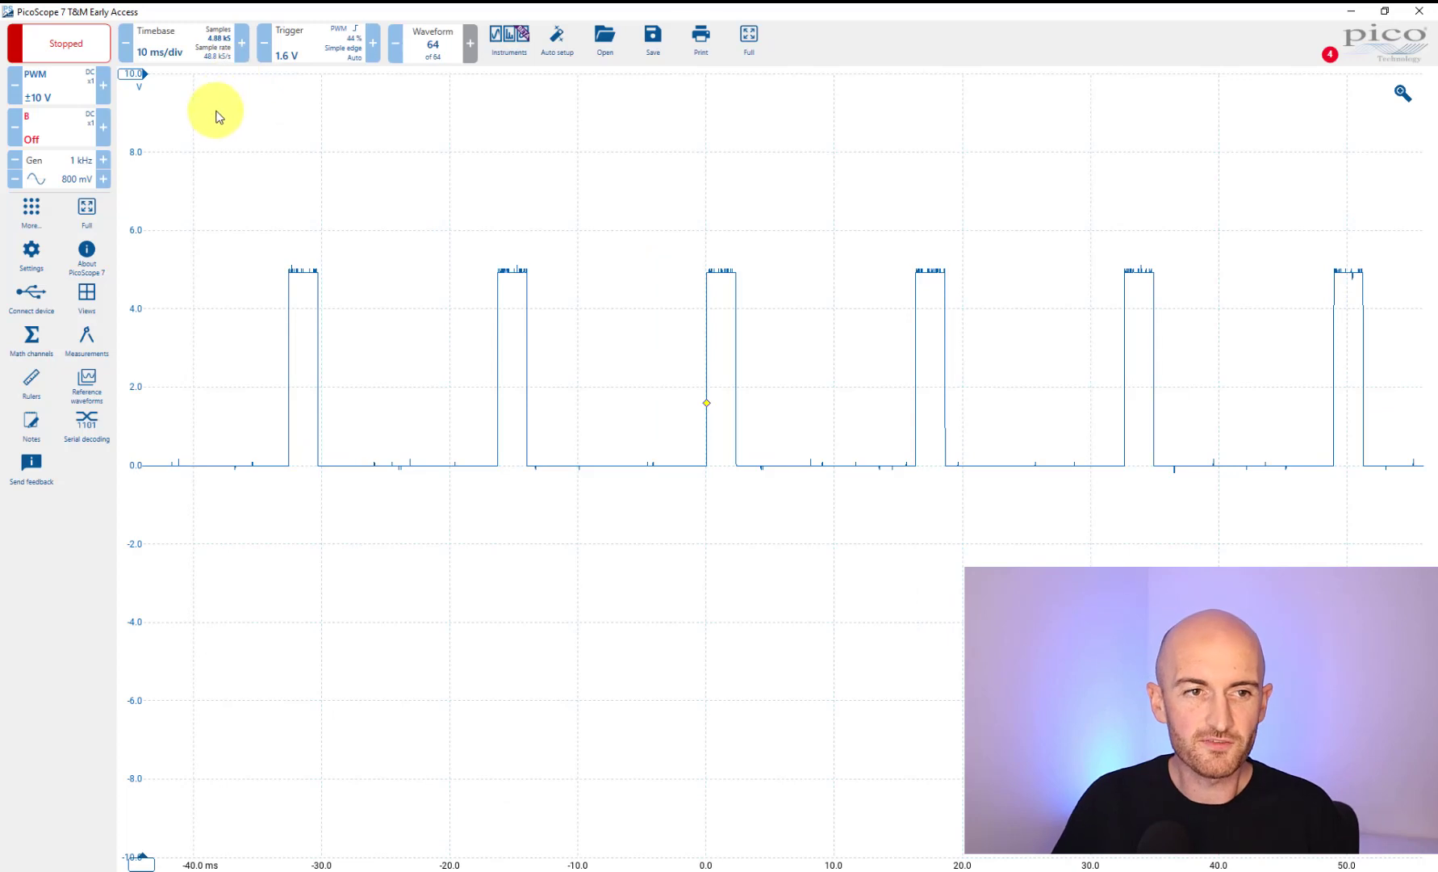
{"action": "mouse_move", "coordinate": [131, 317]}
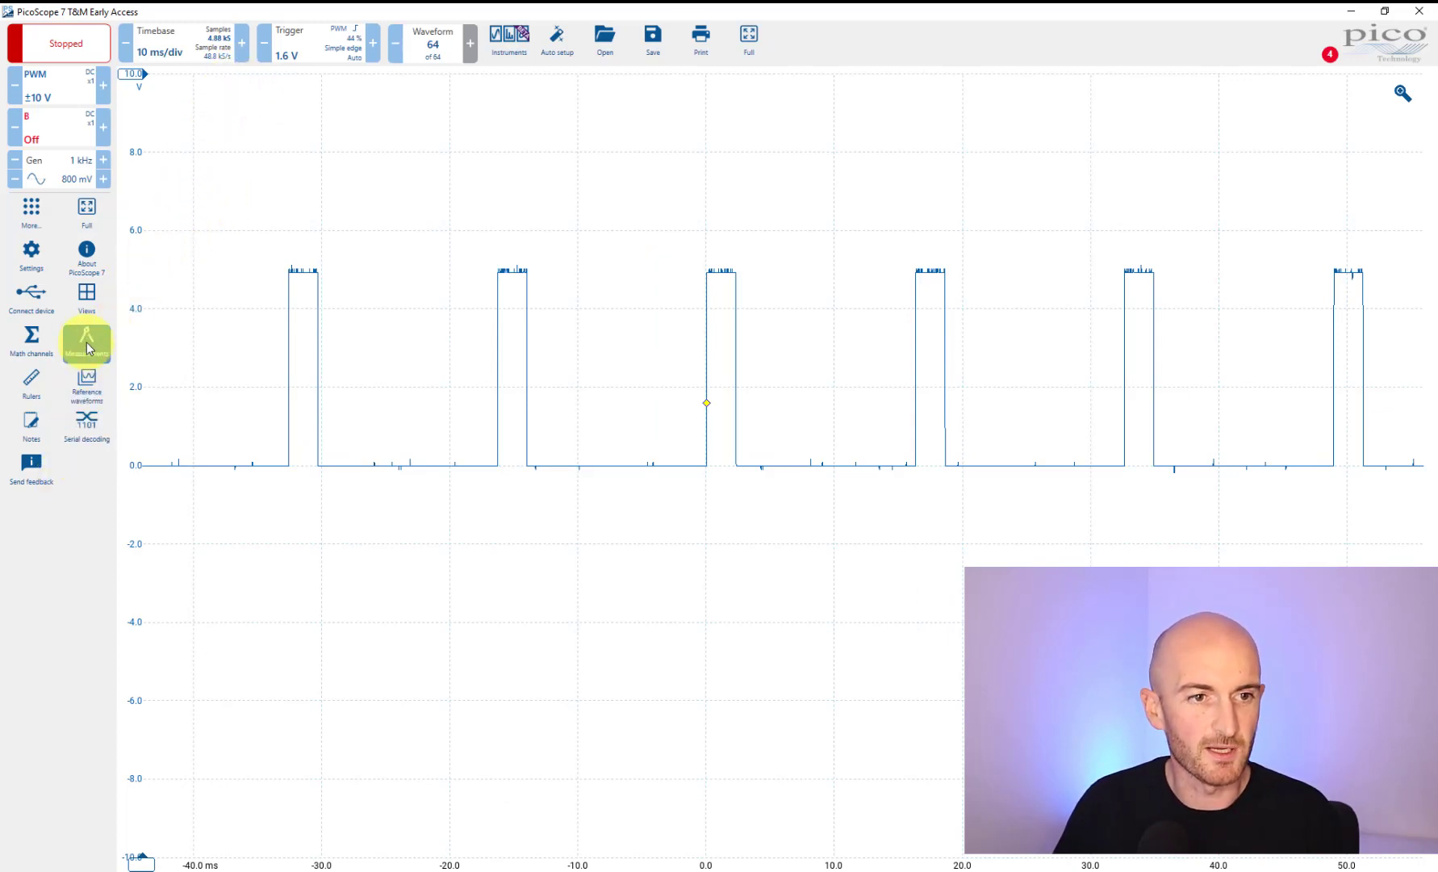
Open Settings on the Preferences tab
{"action": "left_click", "coordinate": [30, 252]}
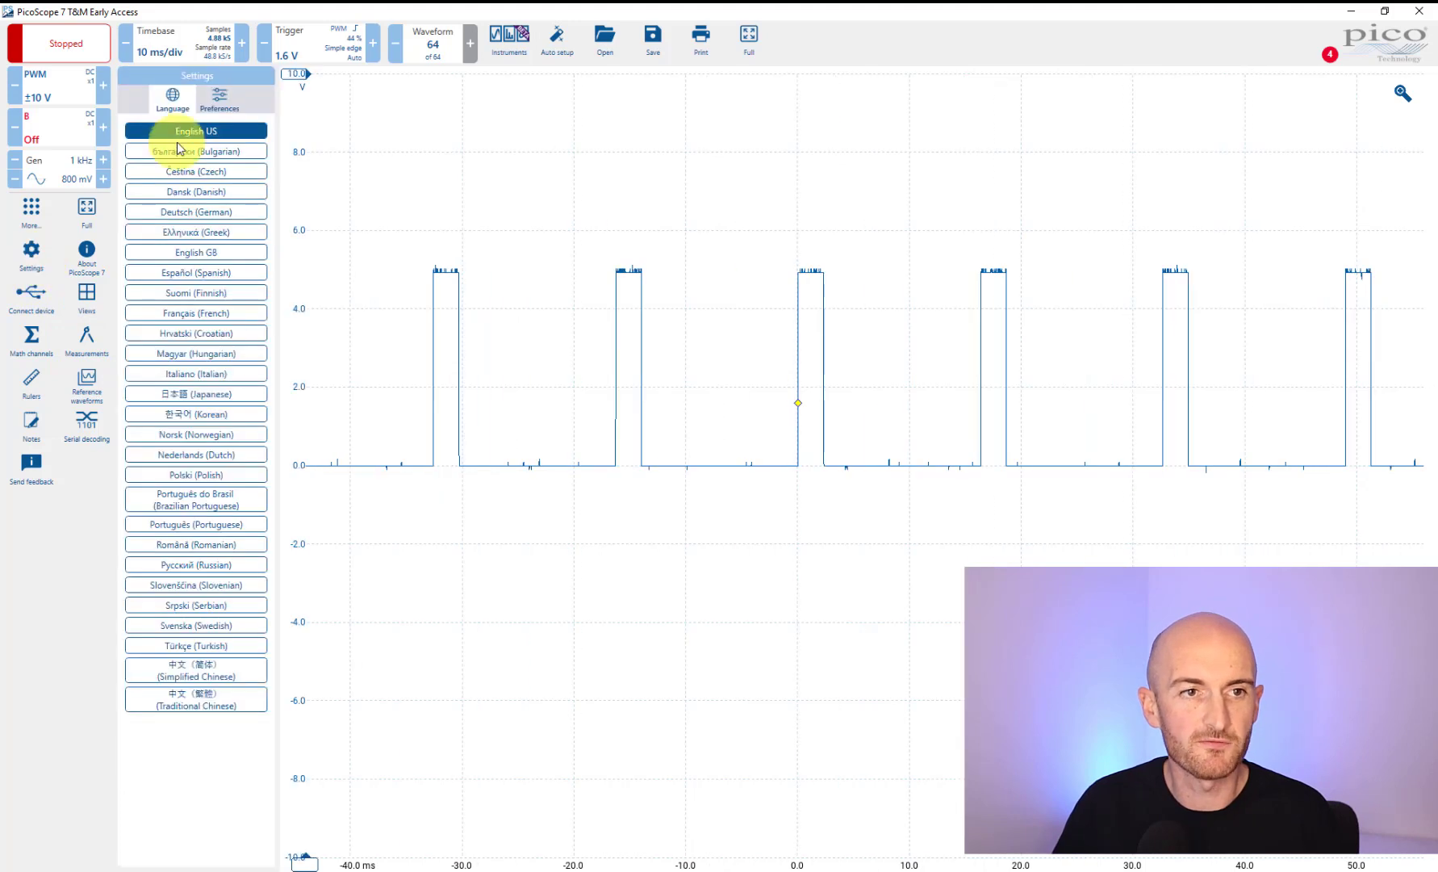
{"action": "left_click", "coordinate": [221, 98]}
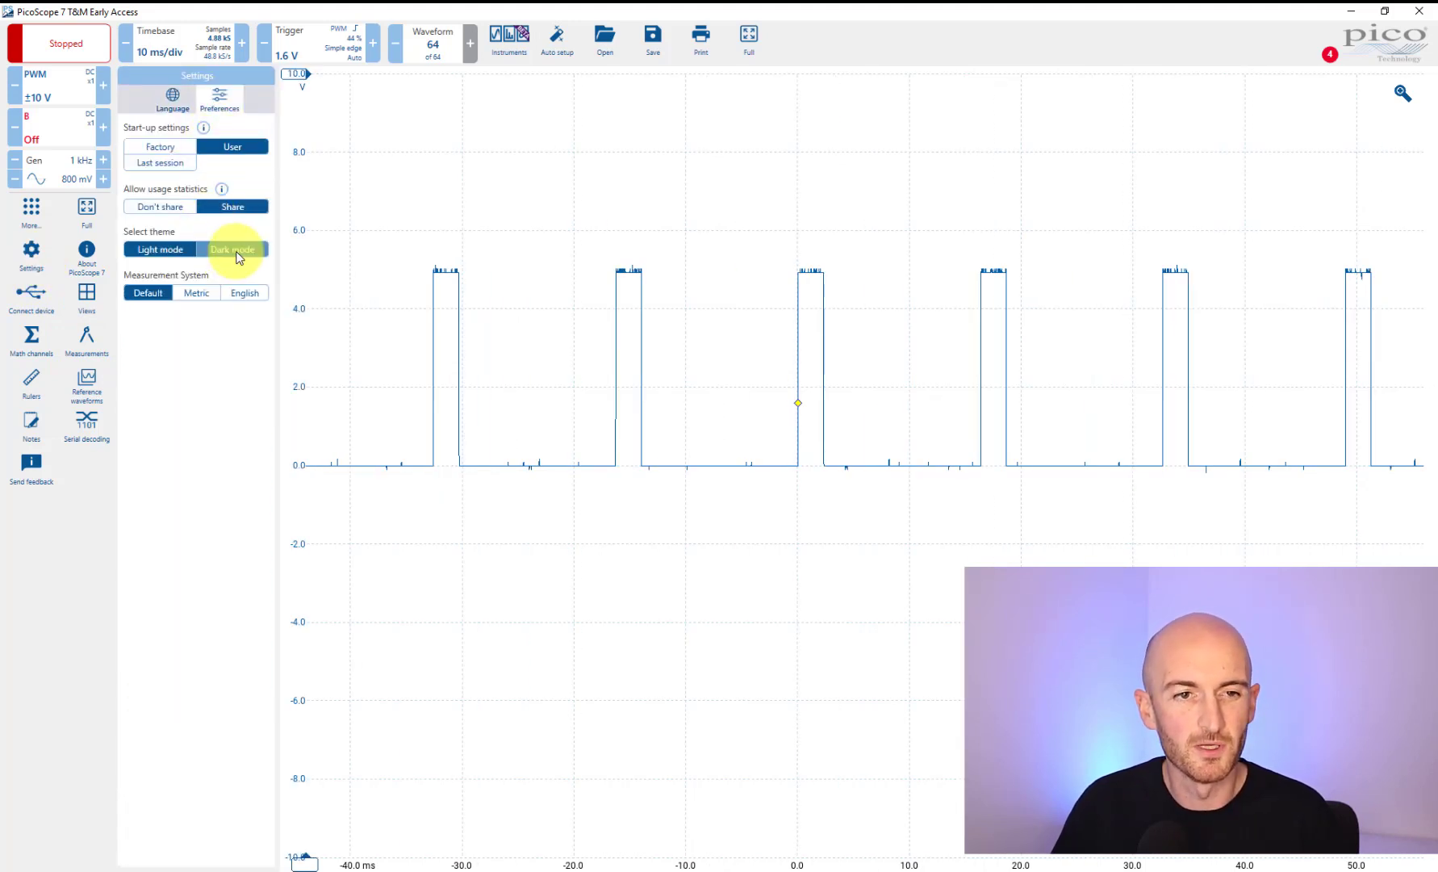
Switch the interface to dark mode, then back to the light theme
{"action": "left_click", "coordinate": [234, 248]}
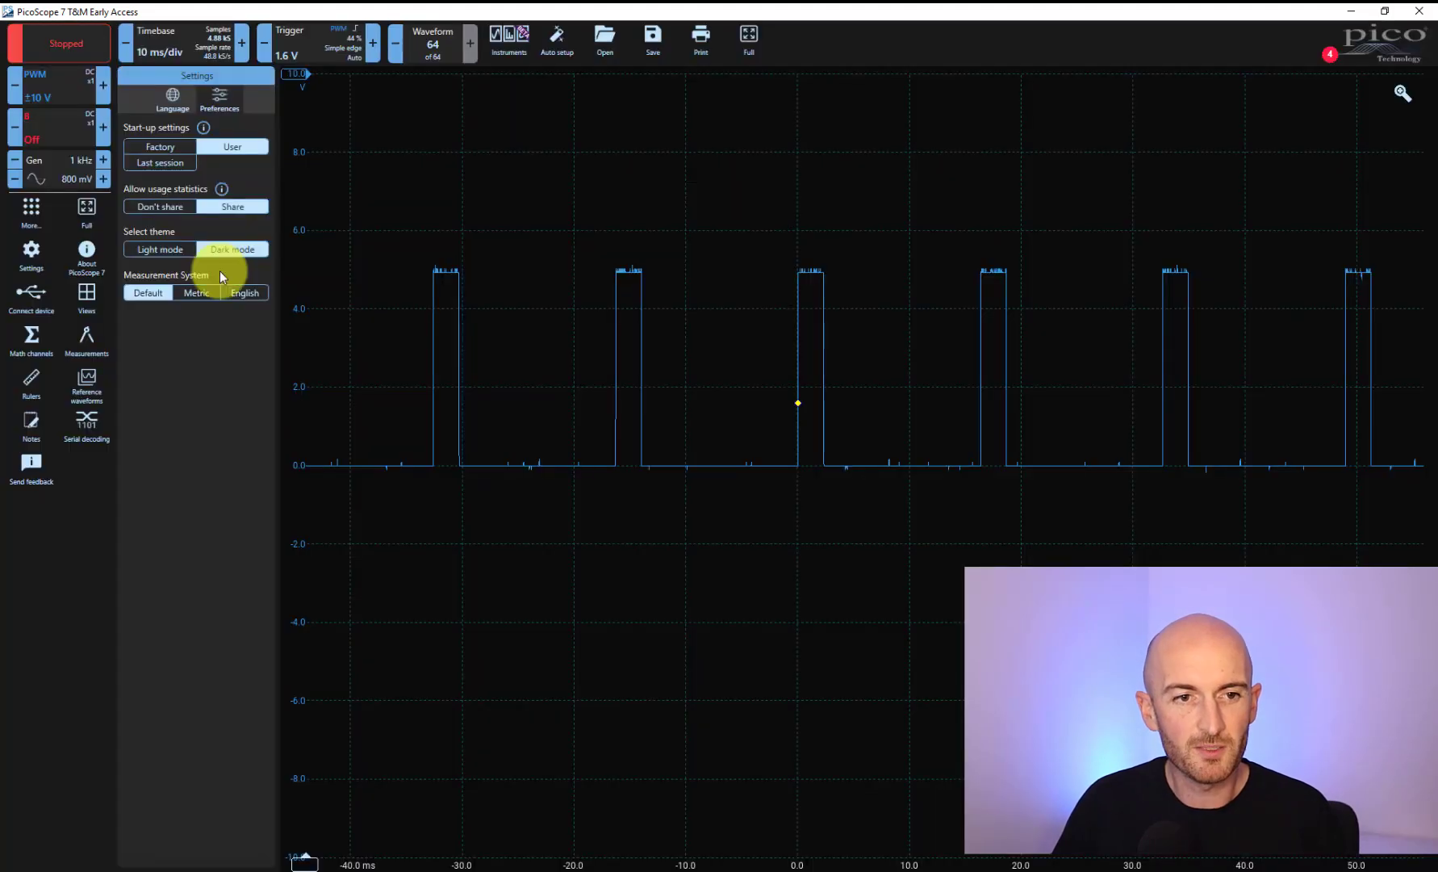
{"action": "mouse_move", "coordinate": [86, 422]}
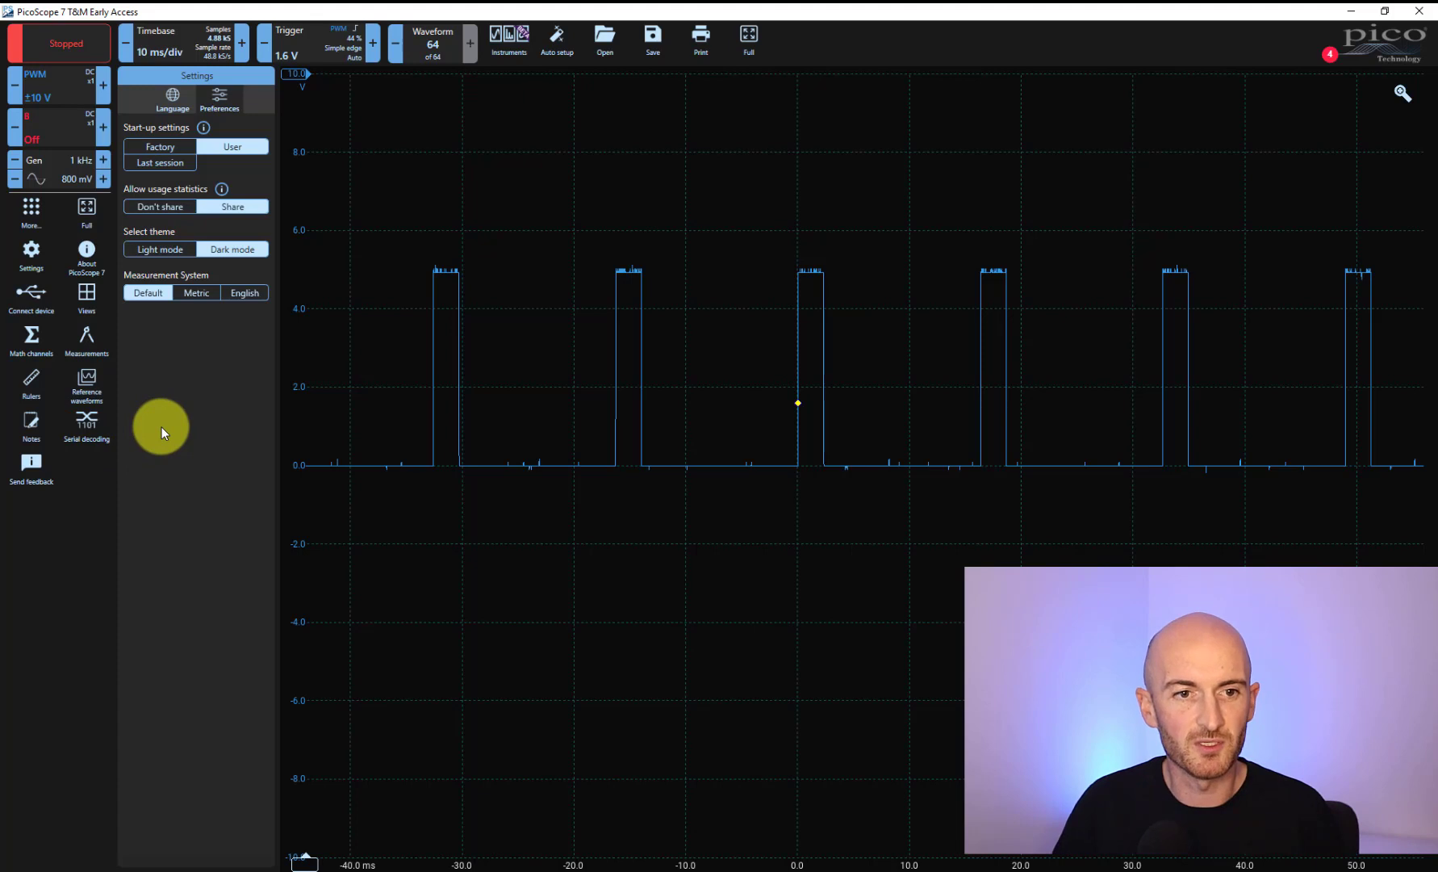
{"action": "mouse_move", "coordinate": [1197, 134]}
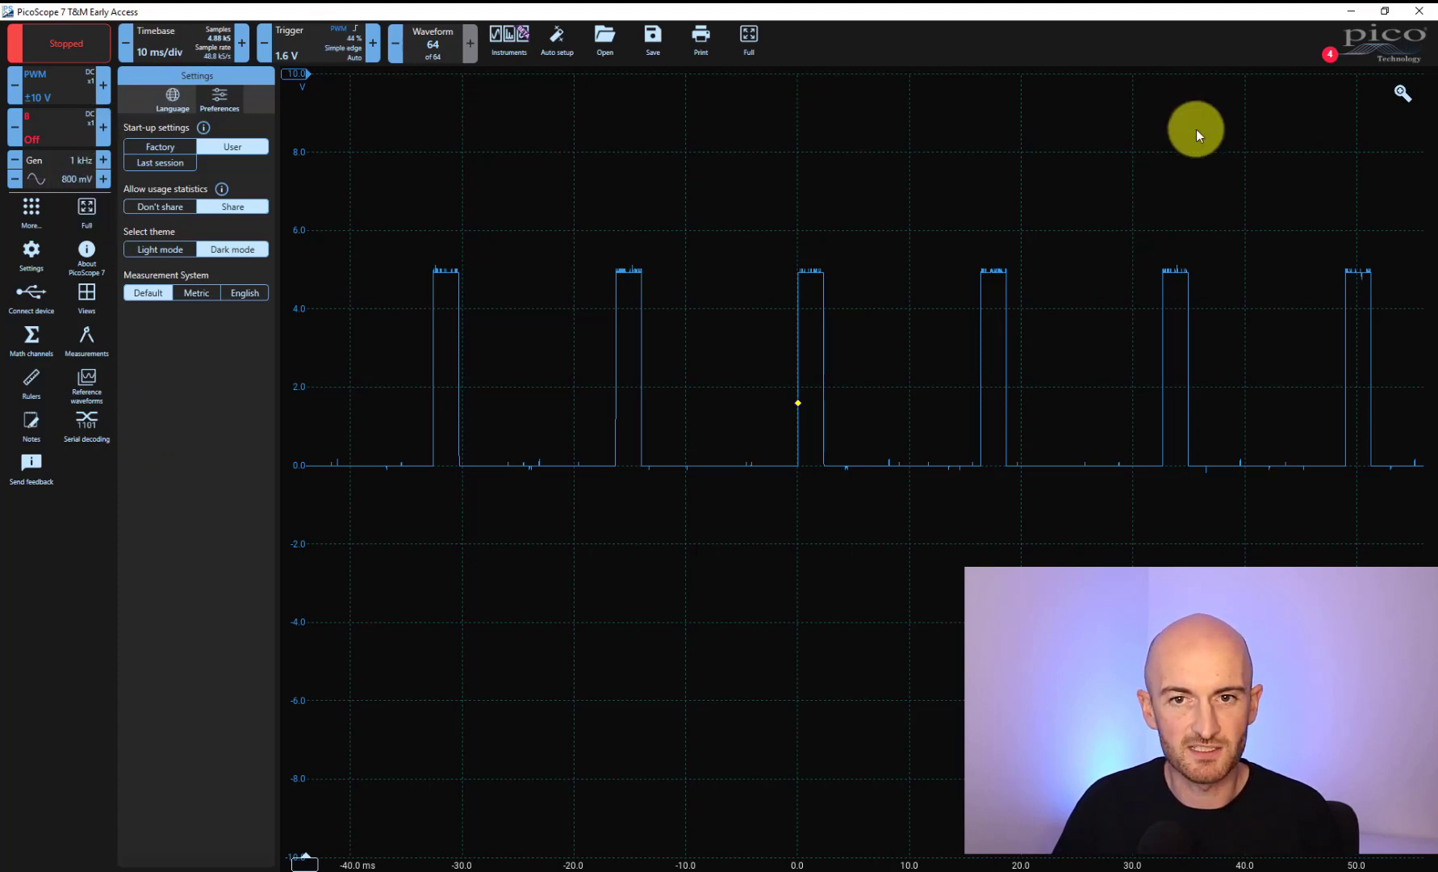
{"action": "mouse_move", "coordinate": [306, 622]}
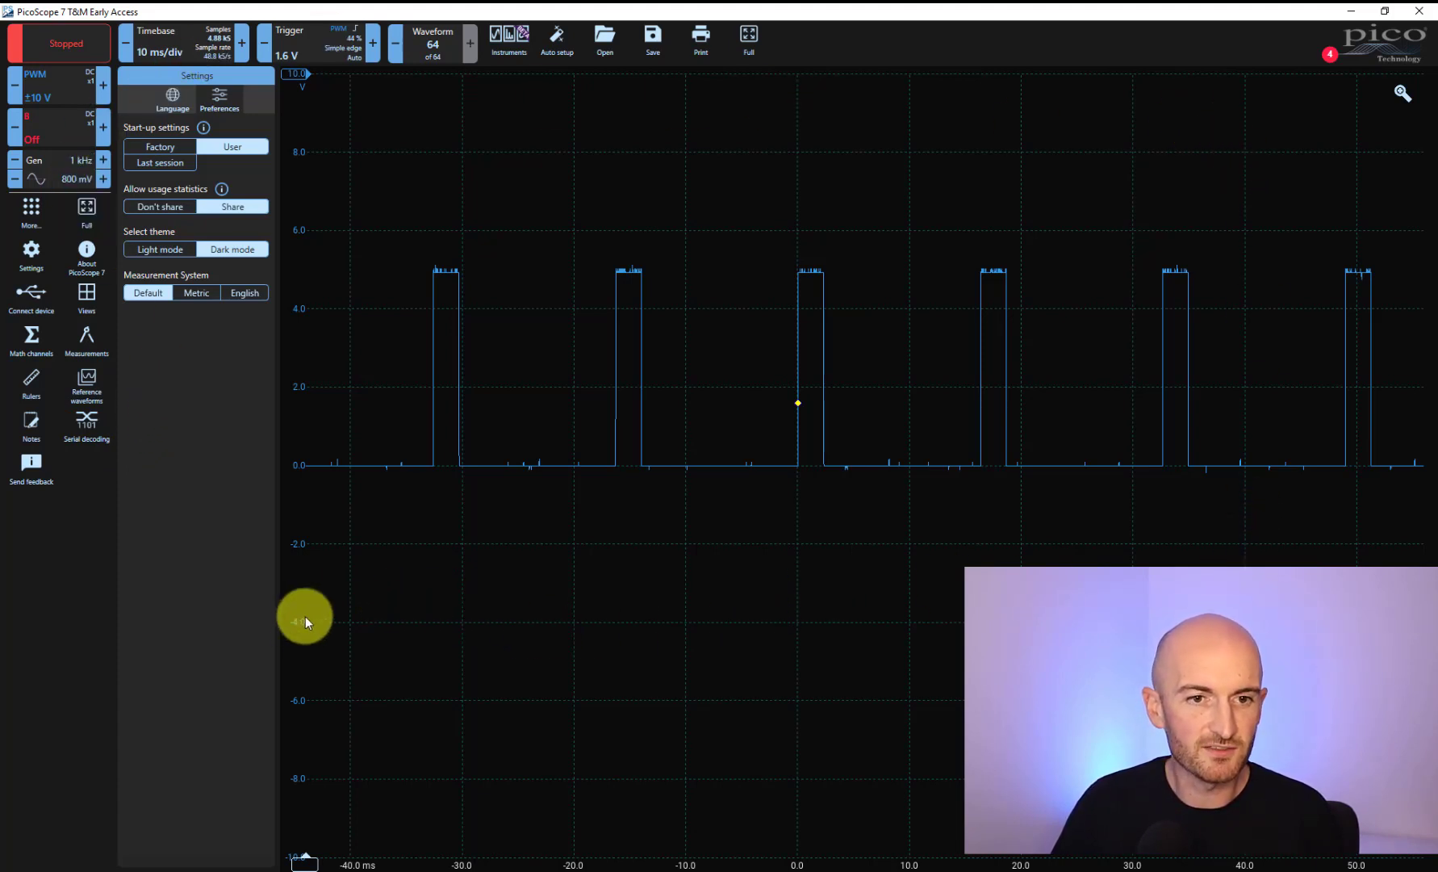
{"action": "mouse_move", "coordinate": [223, 604]}
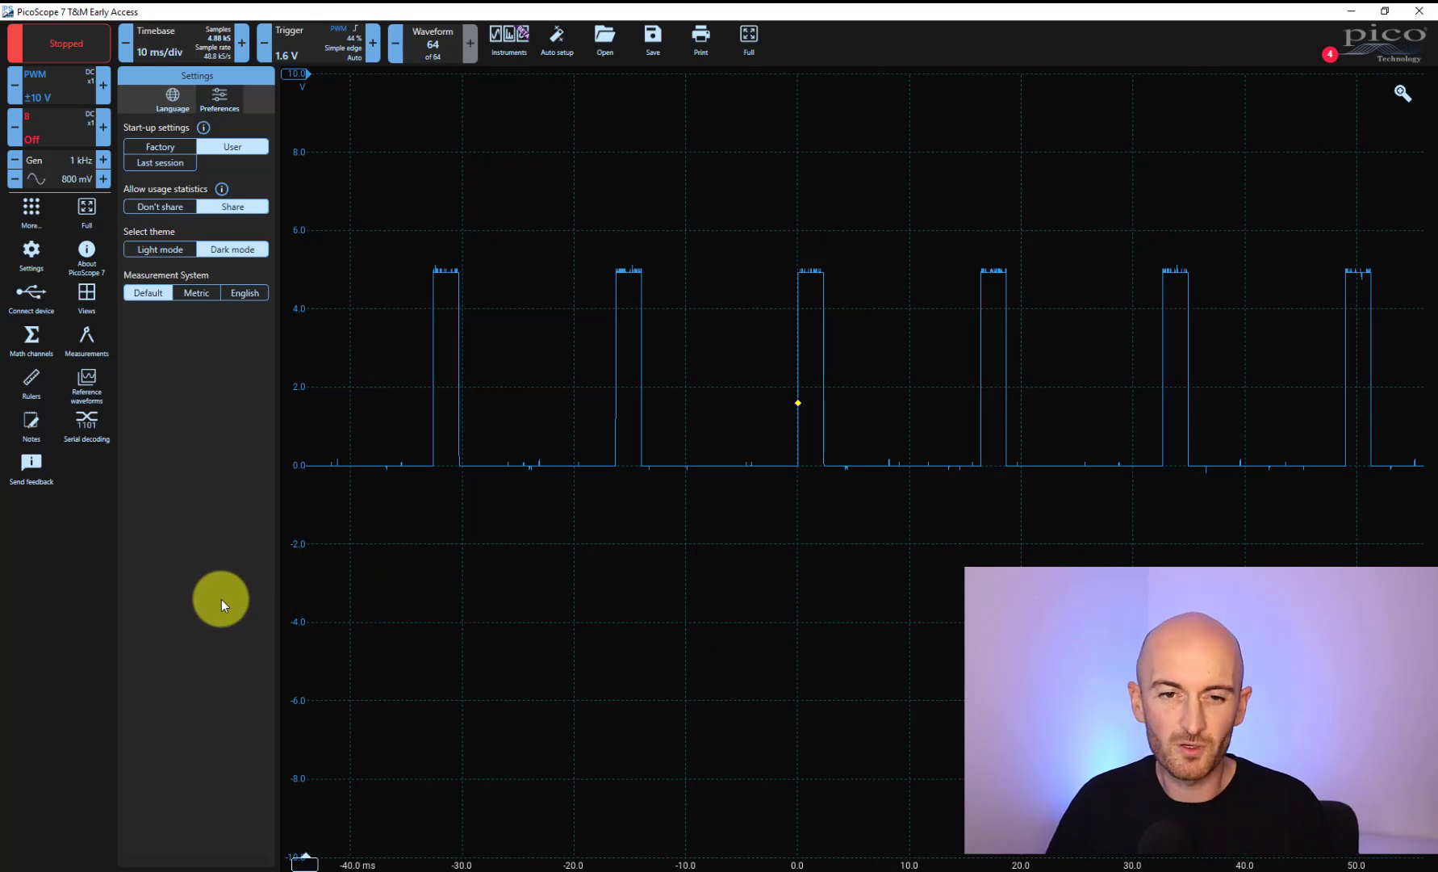
{"action": "mouse_move", "coordinate": [193, 468]}
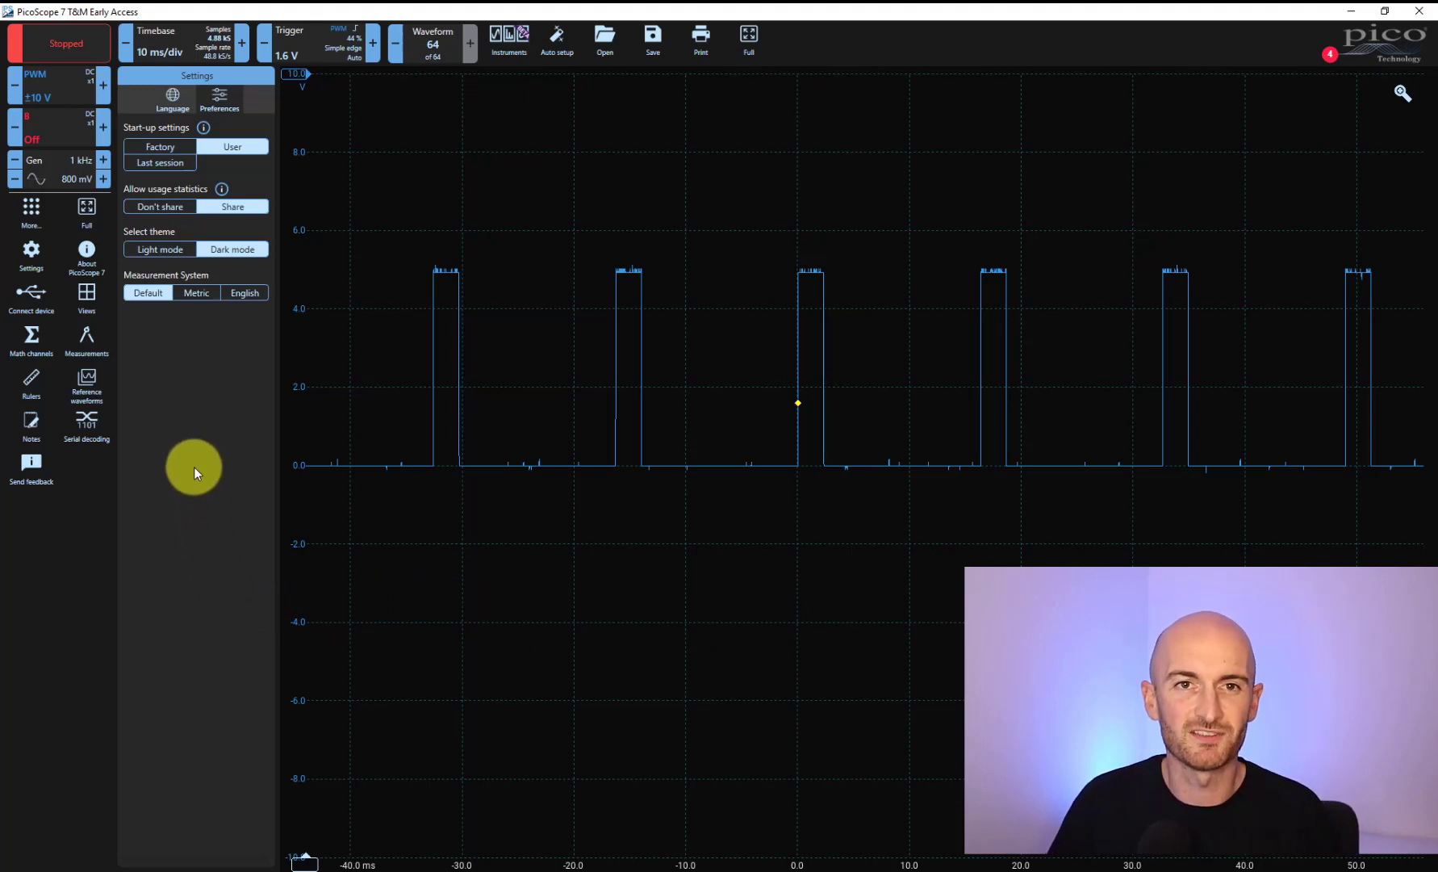
{"action": "left_click", "coordinate": [158, 248]}
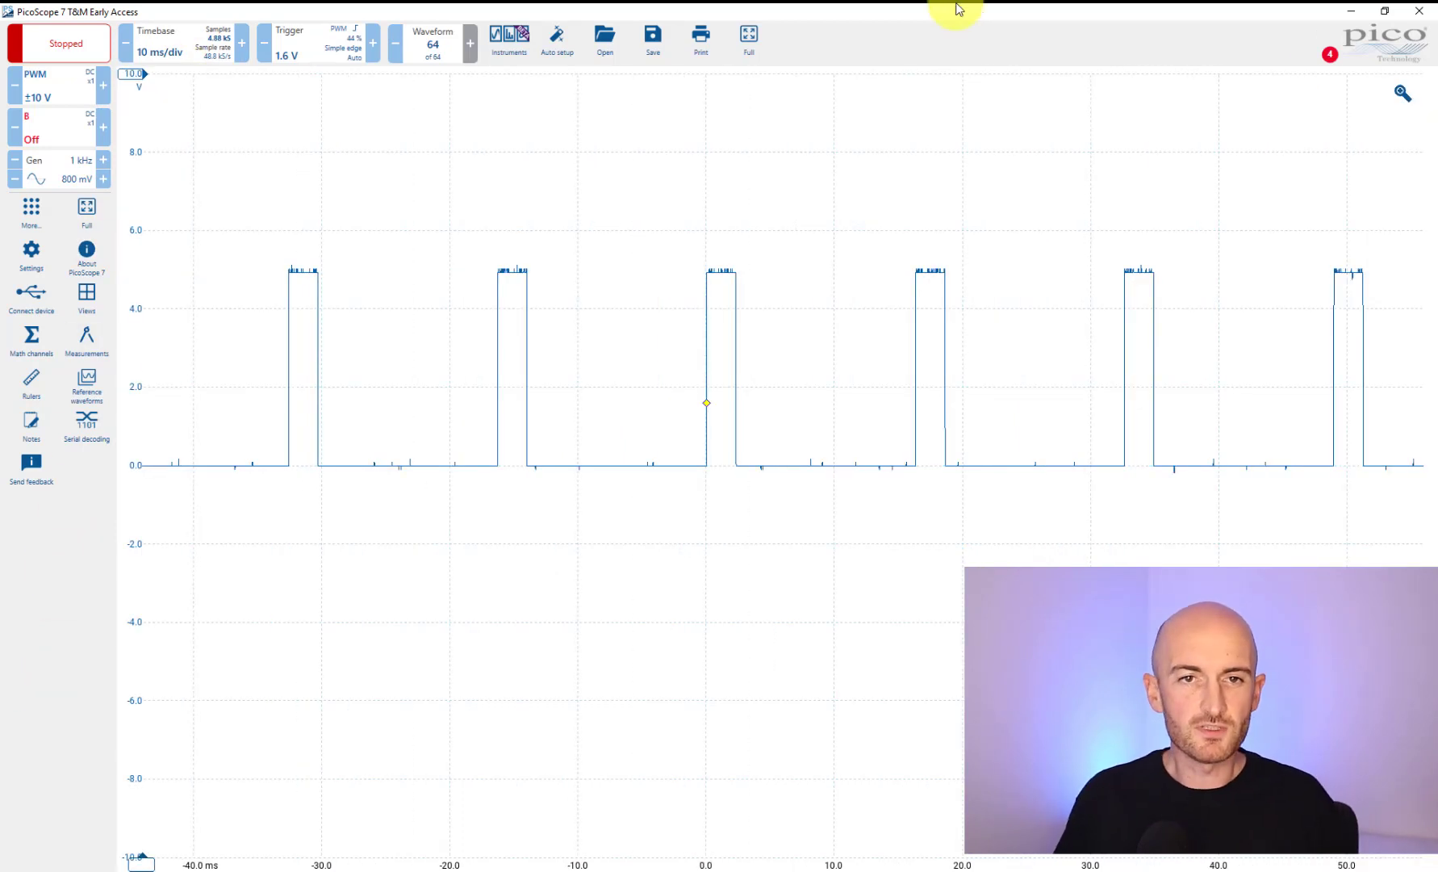
{"action": "mouse_move", "coordinate": [52, 655]}
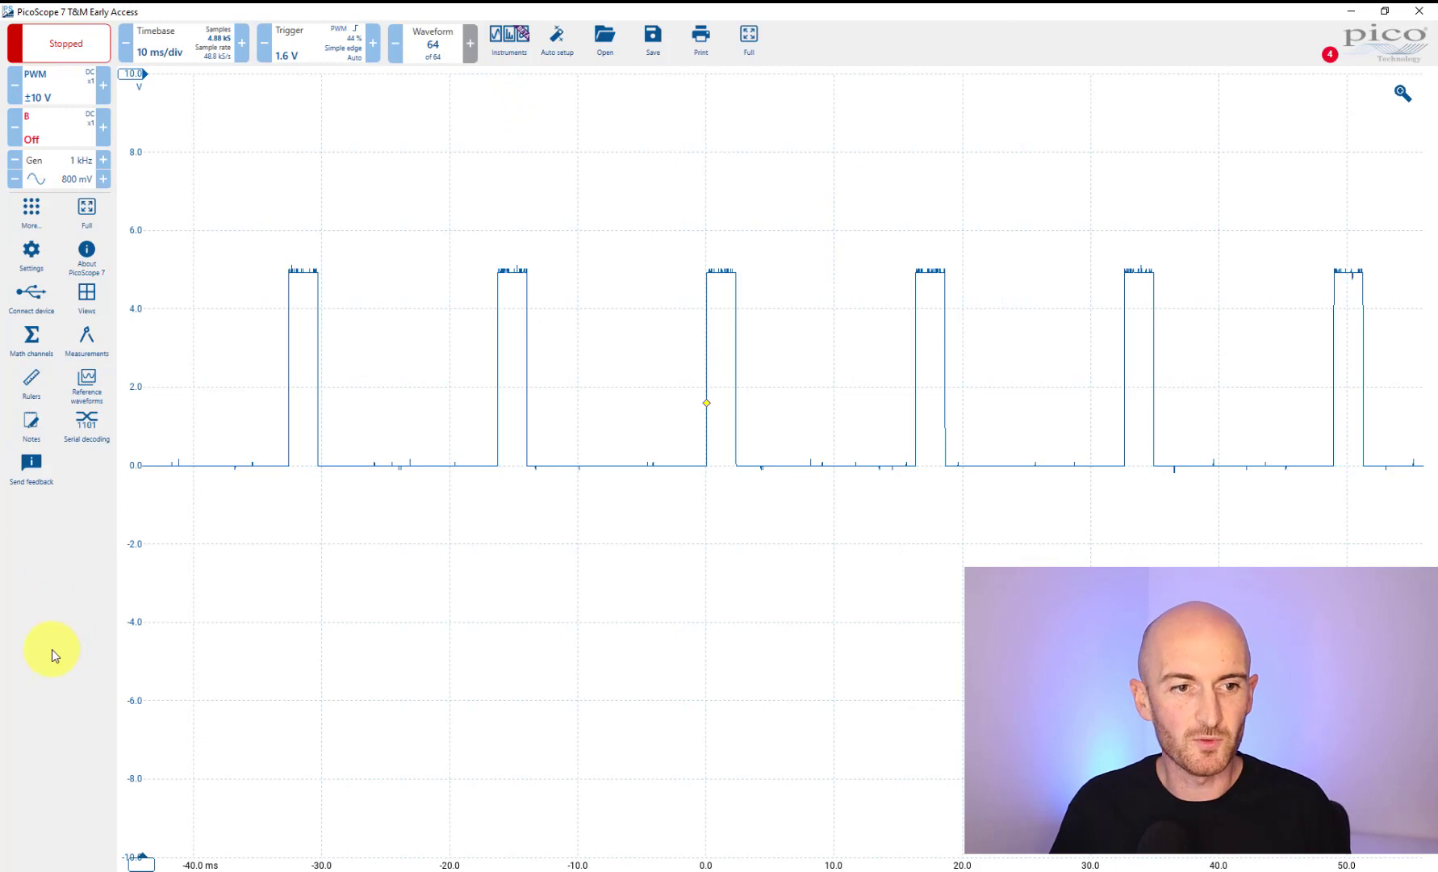